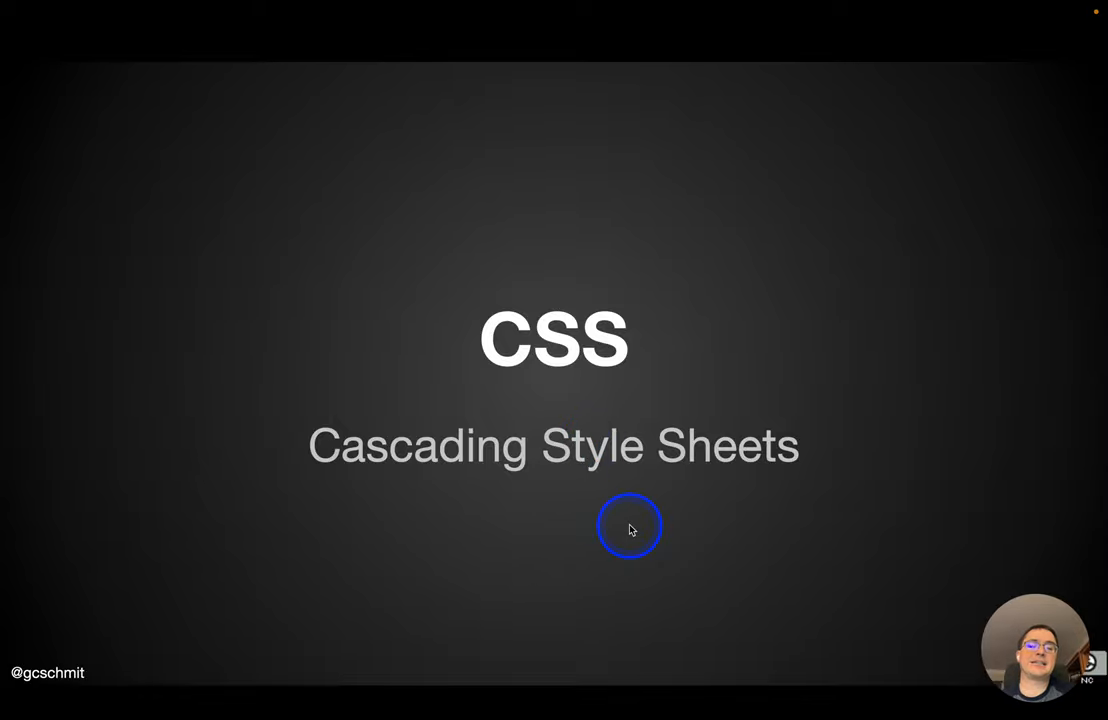
# Step: Advance from the CSS title slide to the Box Model slide on padding, border and margin
pyautogui.press('Right')
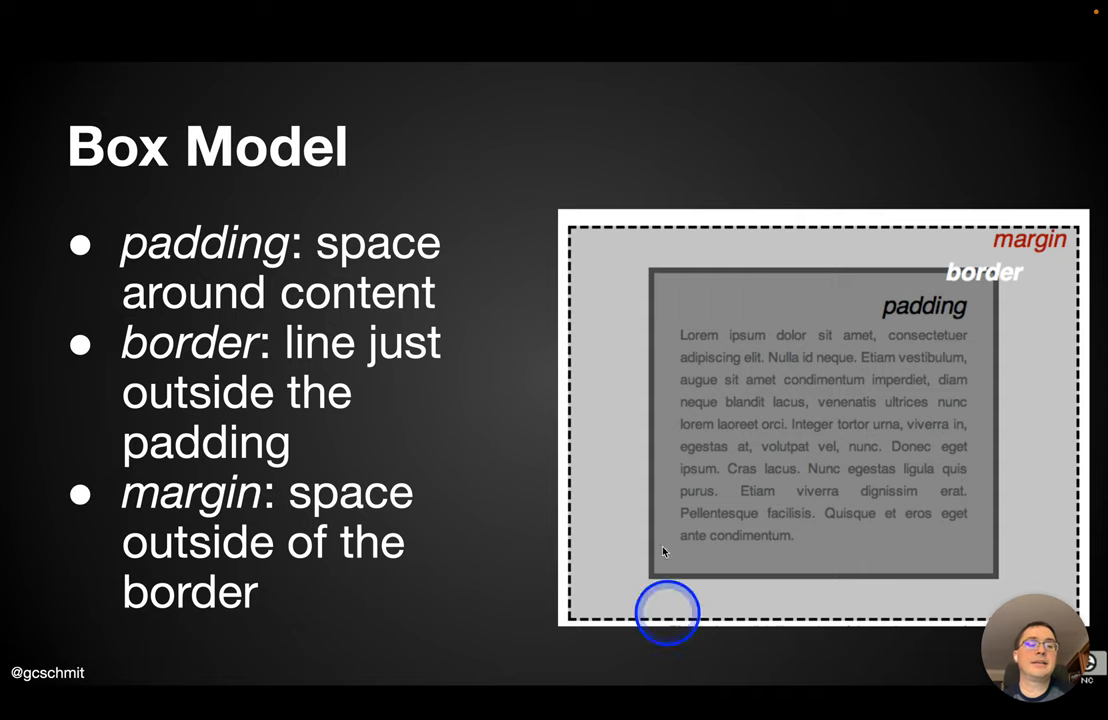
pyautogui.moveTo(722, 298)
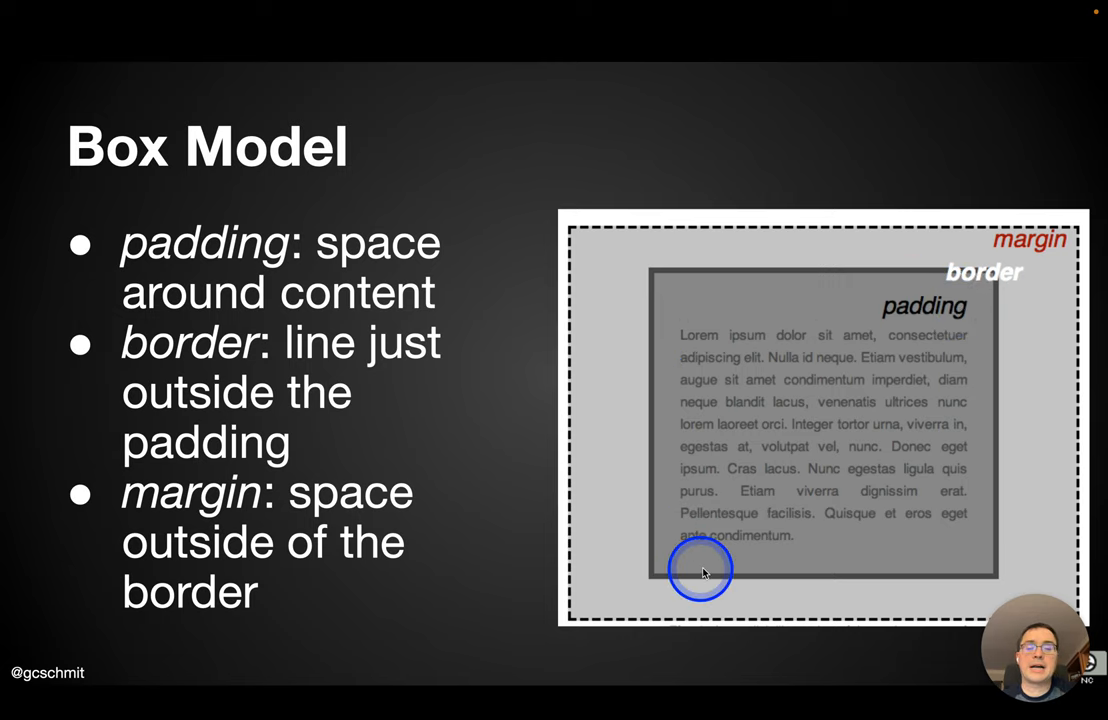
pyautogui.moveTo(1008, 378)
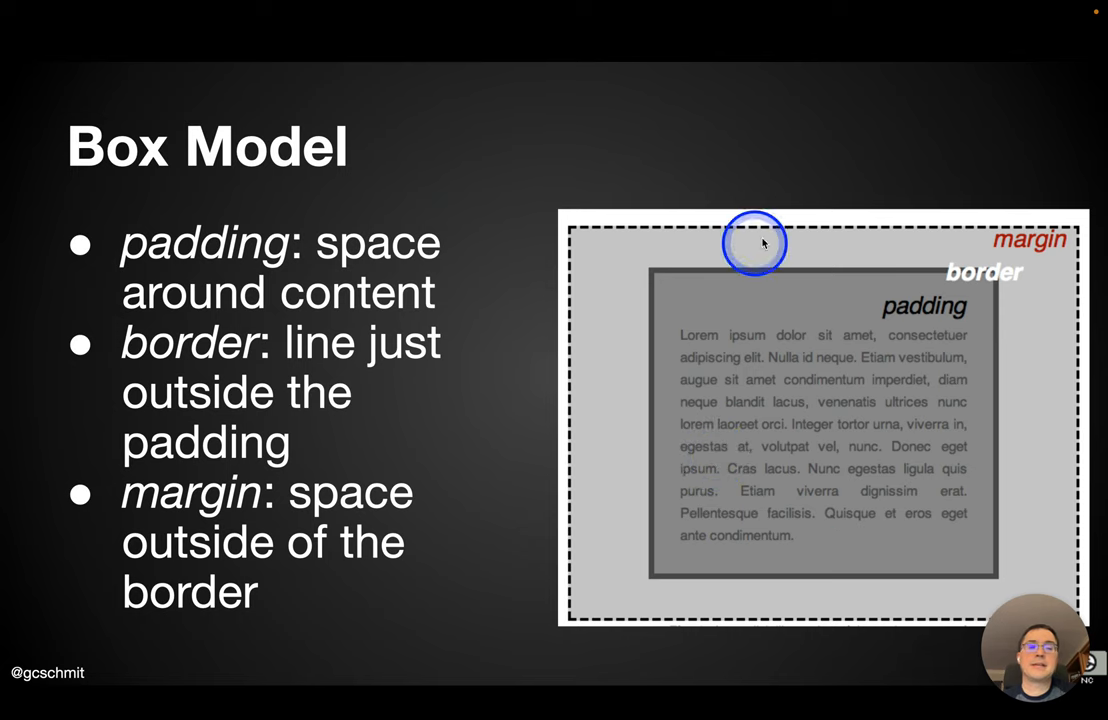
pyautogui.moveTo(907, 277)
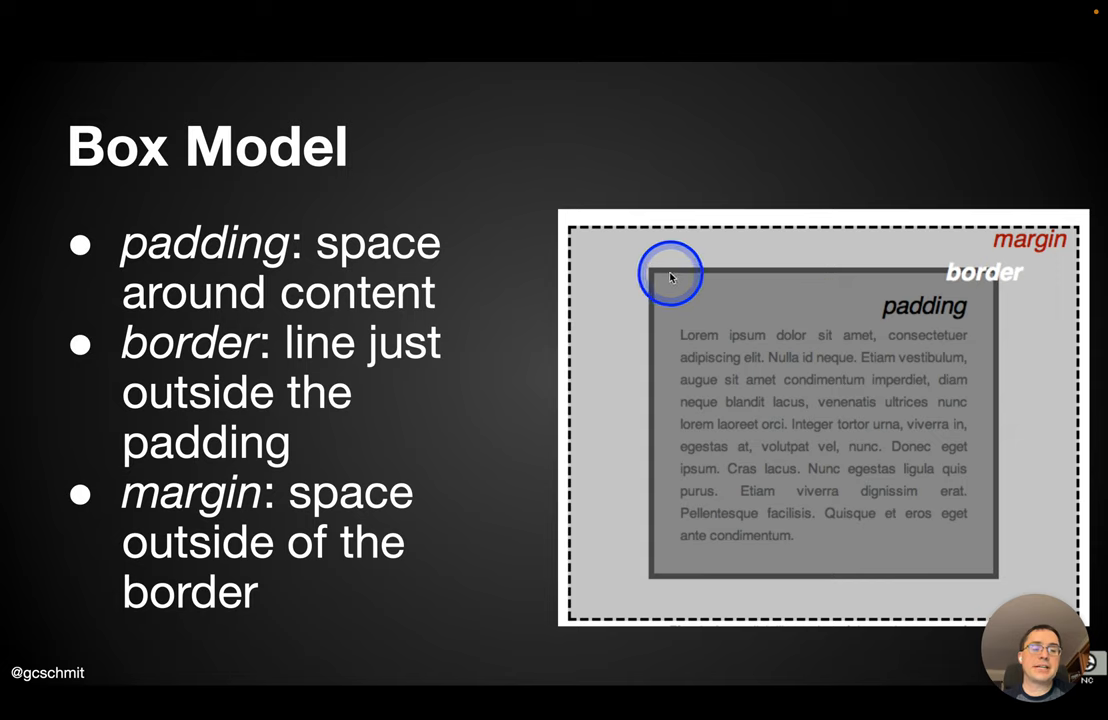
pyautogui.moveTo(663, 583)
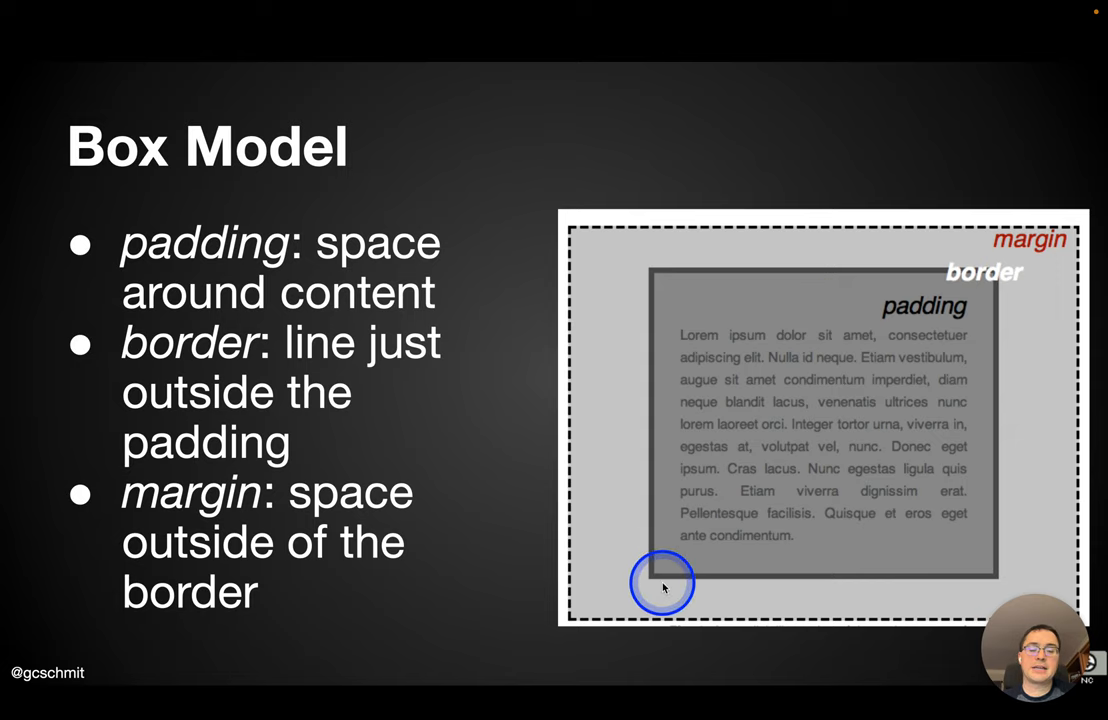
pyautogui.moveTo(983, 283)
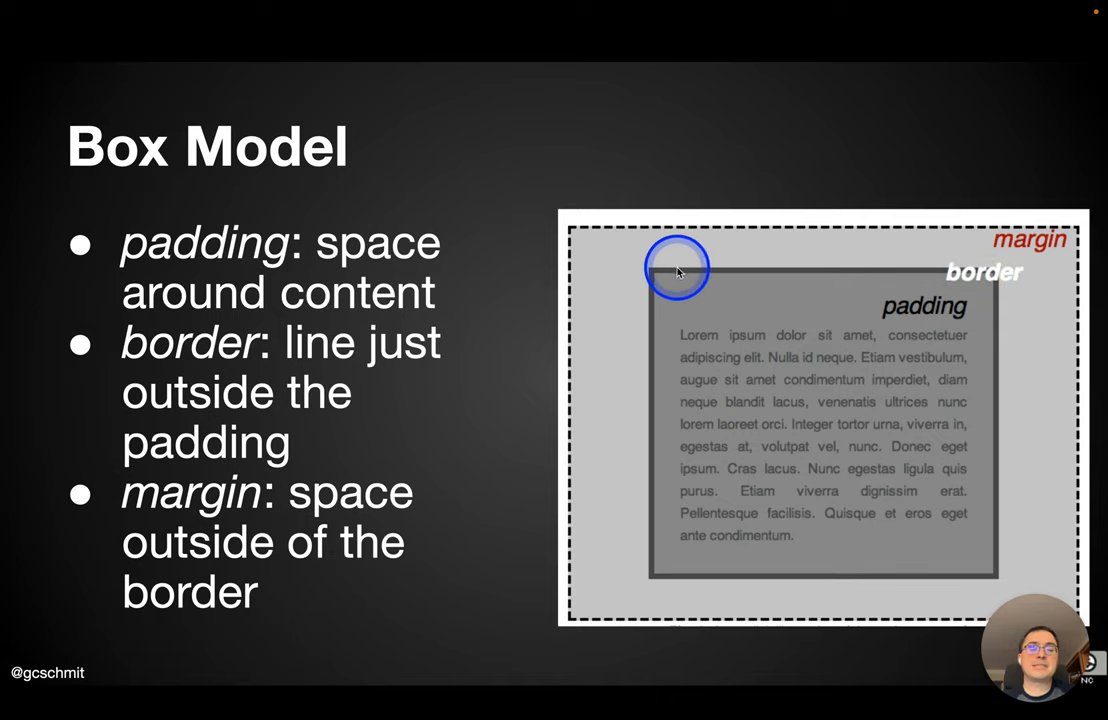
pyautogui.moveTo(623, 368)
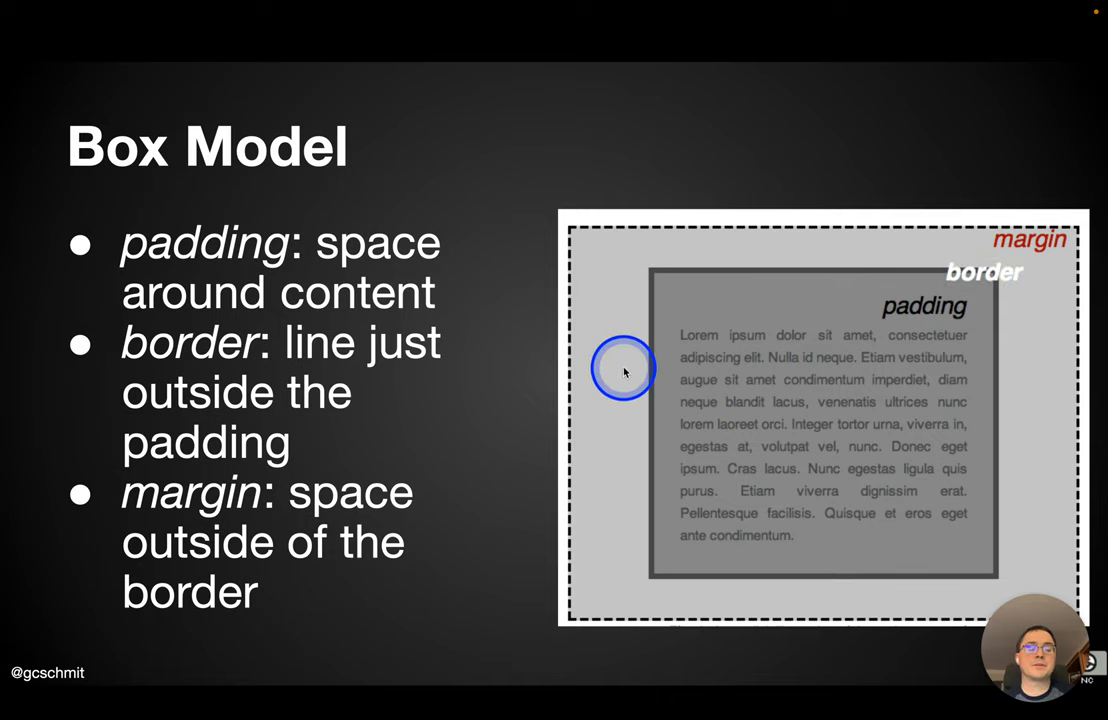
pyautogui.moveTo(610, 432)
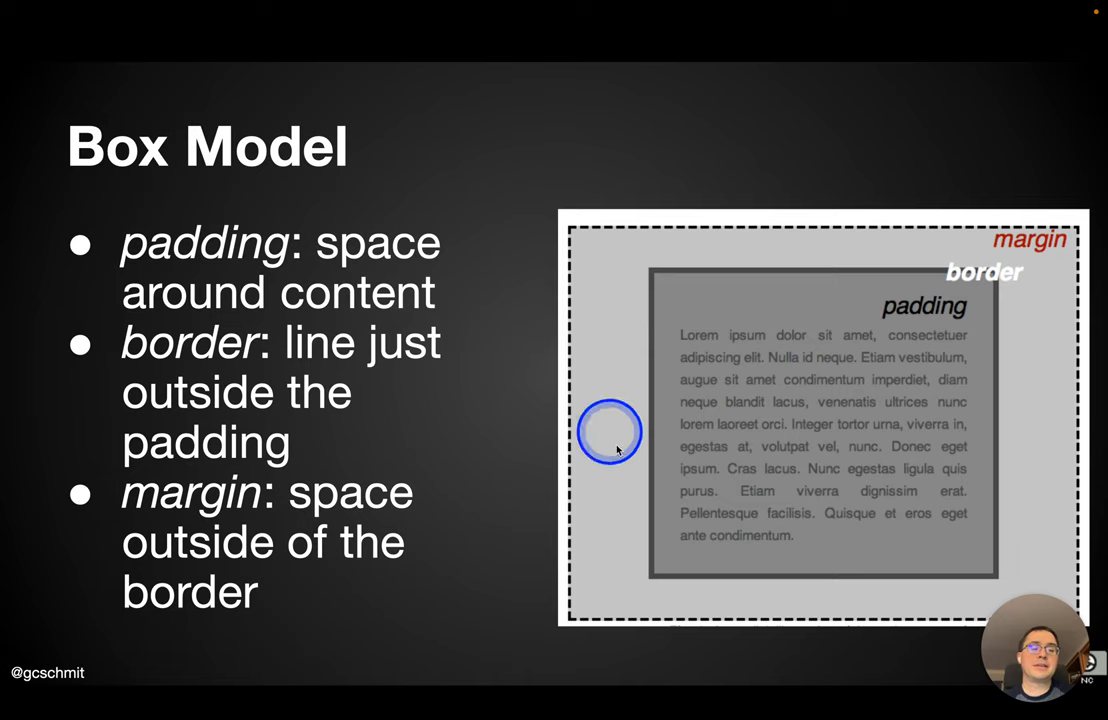
pyautogui.moveTo(520, 520)
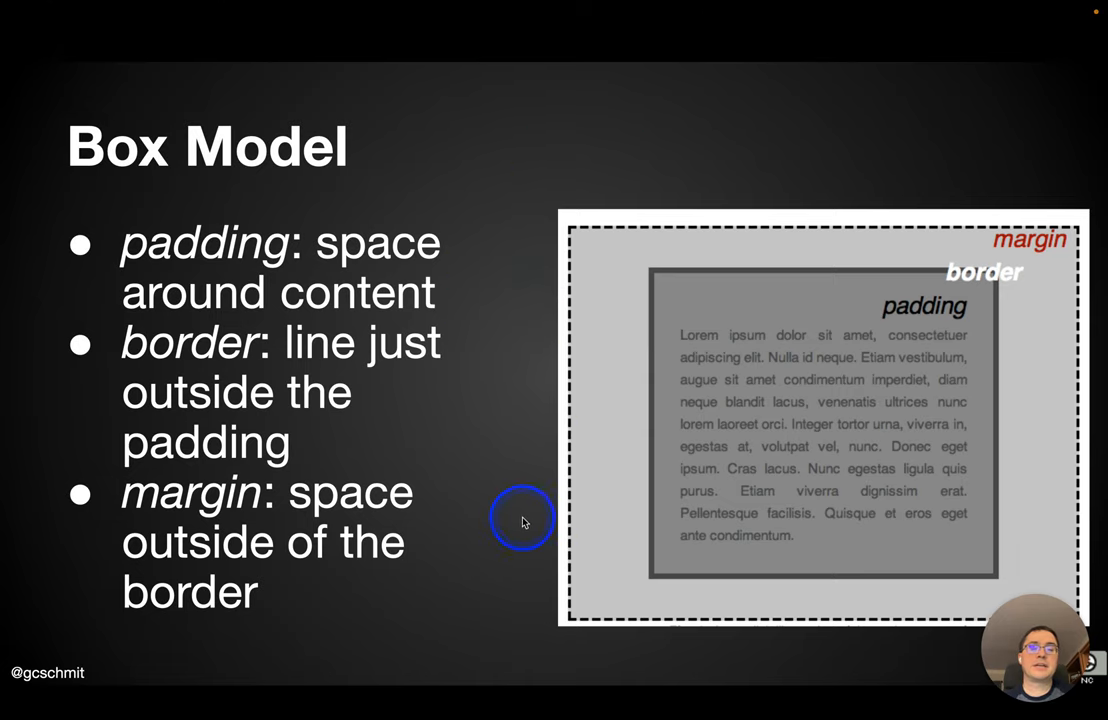
pyautogui.moveTo(522, 517)
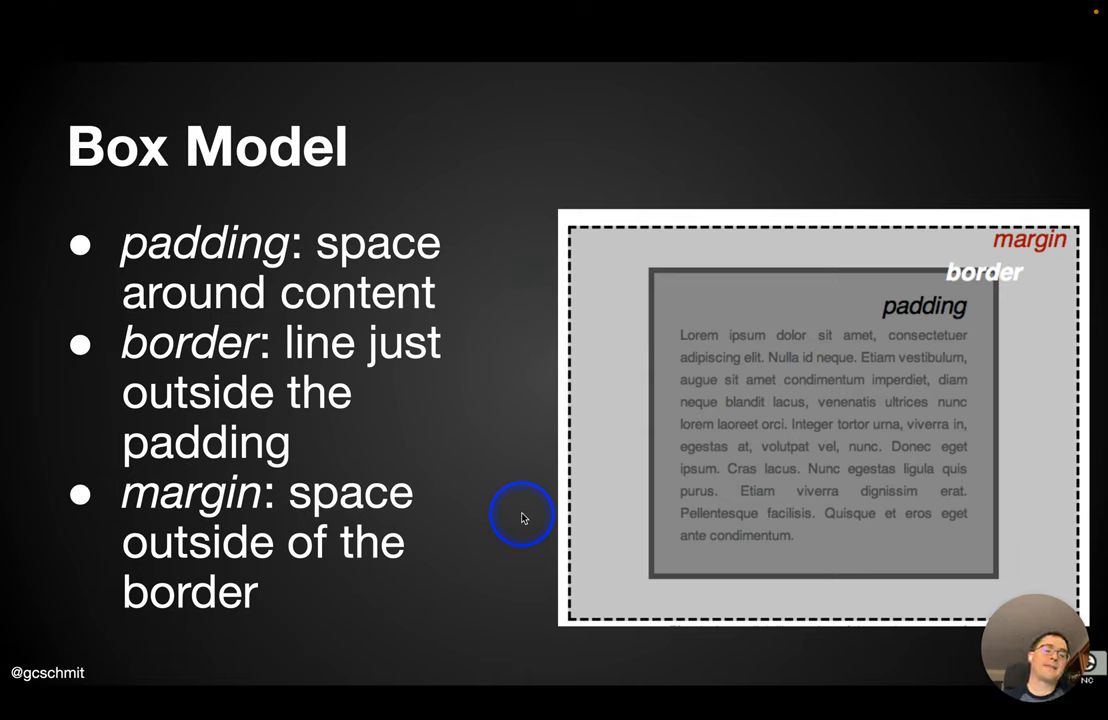
pyautogui.moveTo(535, 503)
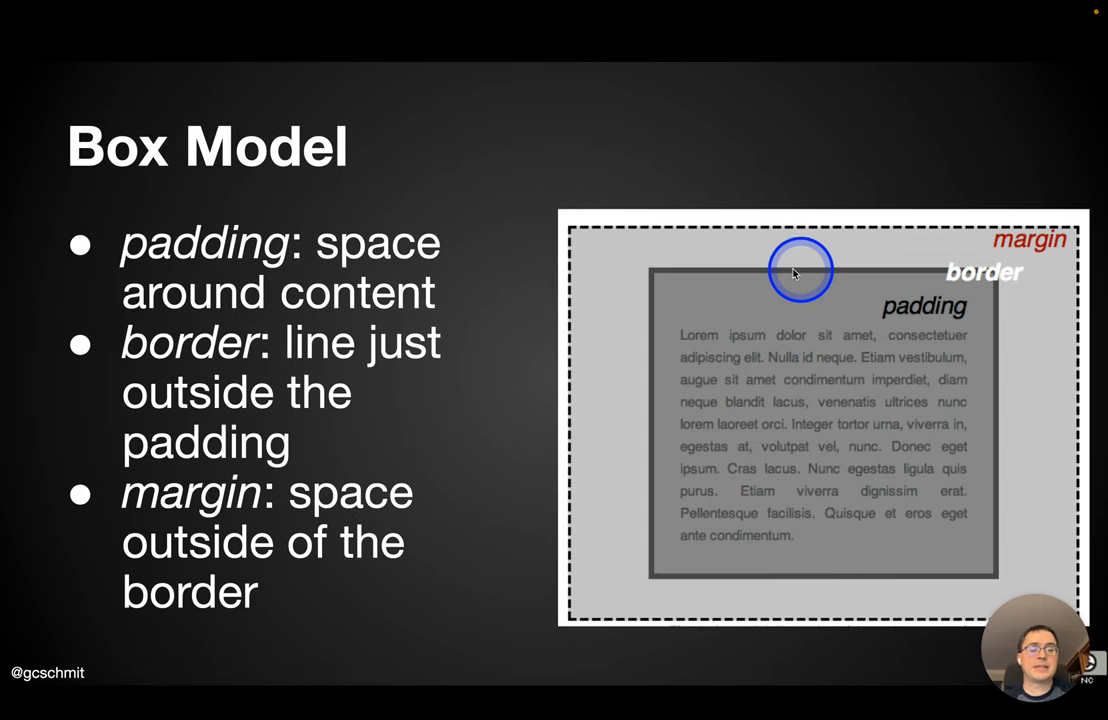
pyautogui.moveTo(750, 273)
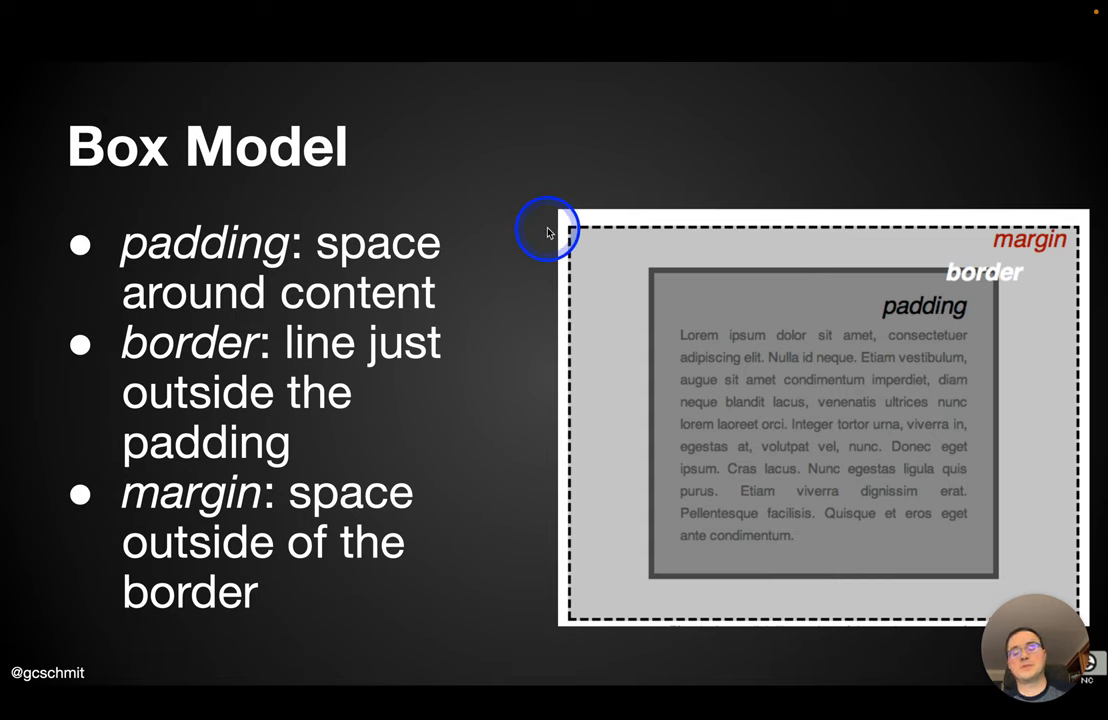
pyautogui.moveTo(503, 406)
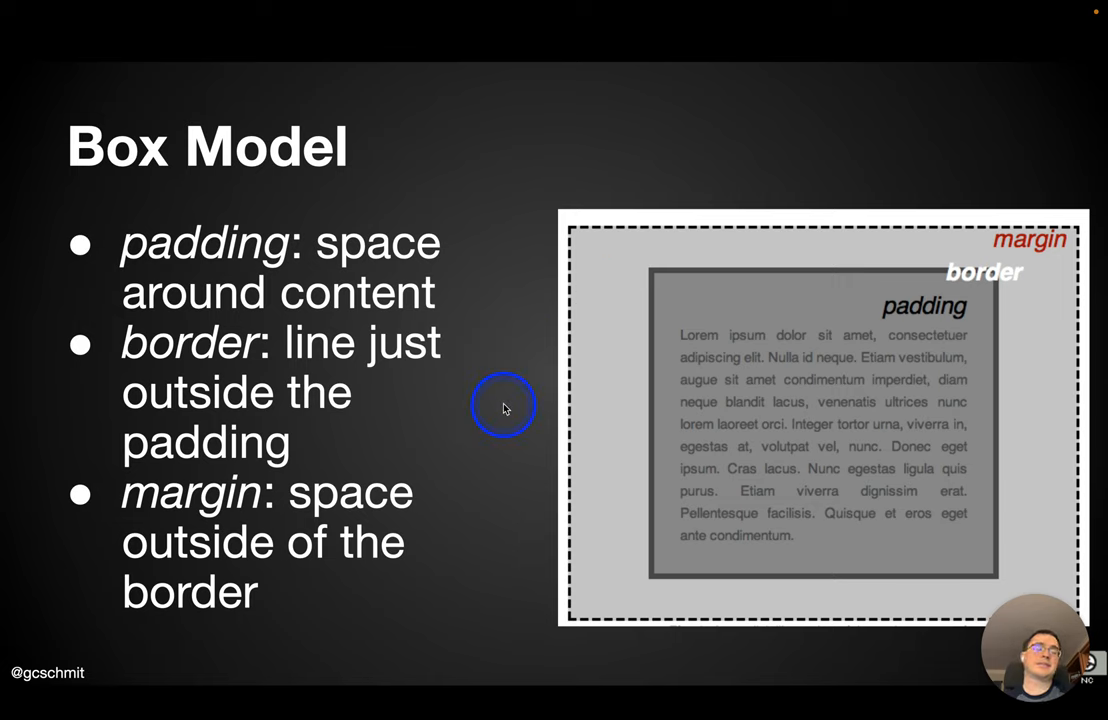
pyautogui.moveTo(497, 400)
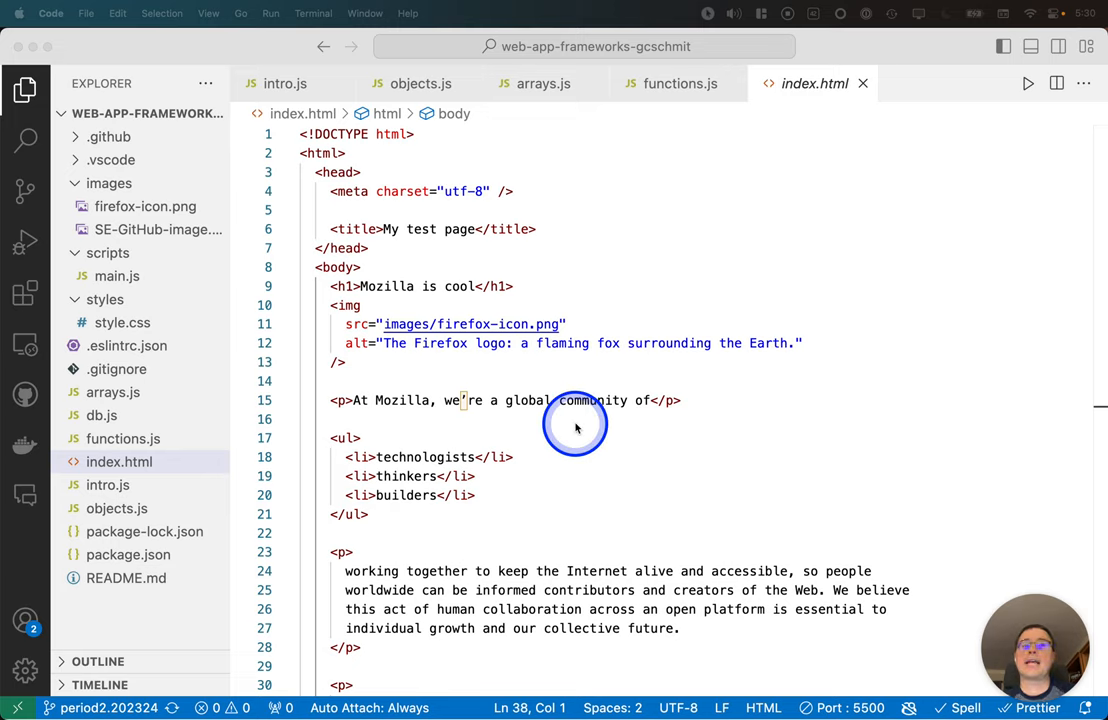
pyautogui.moveTo(478, 214)
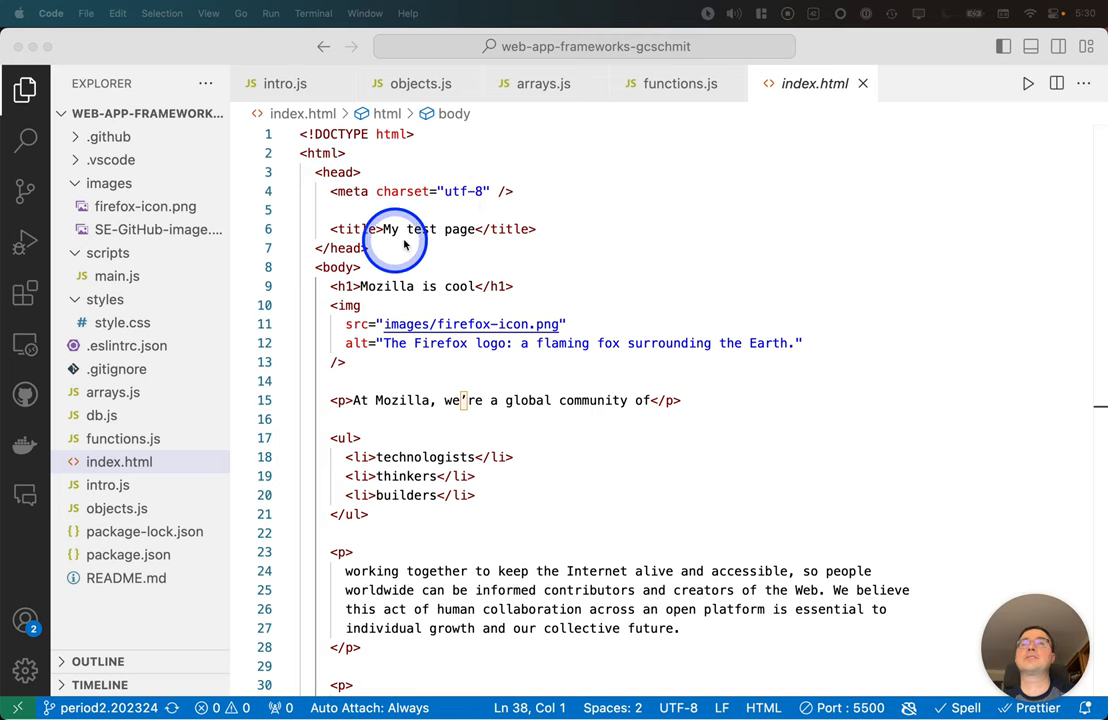
# Step: Add a self-closing link tag on line 6 with href styles/style.css and rel="stylesheet"
pyautogui.press('Enter')
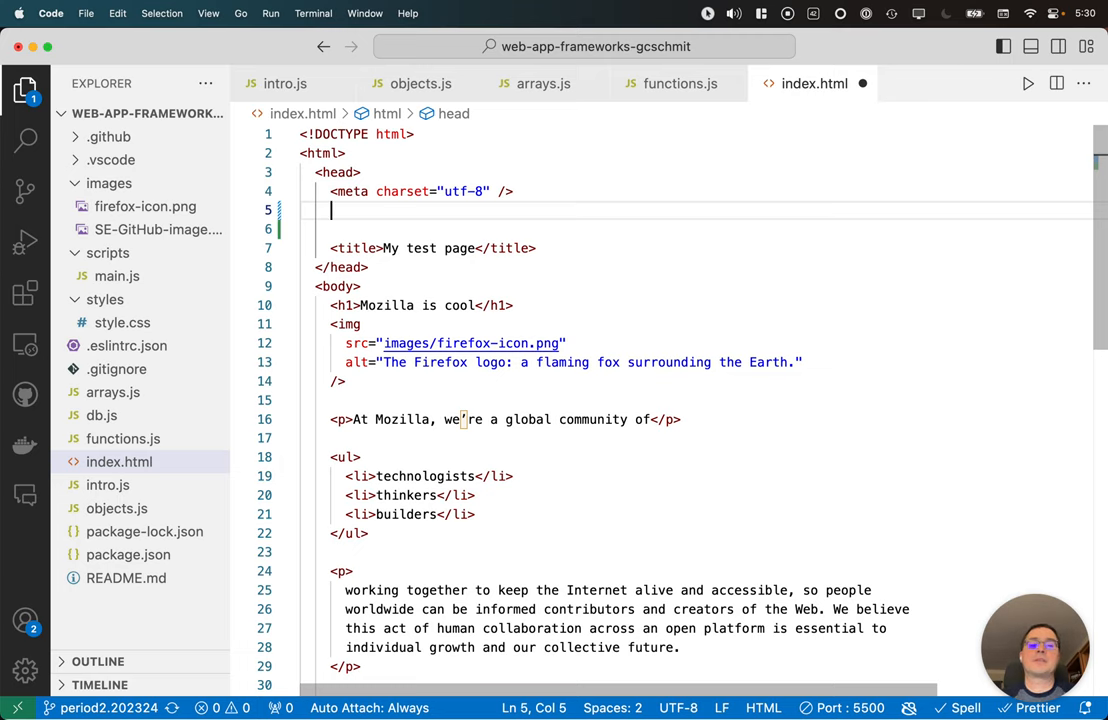
pyautogui.write('<link')
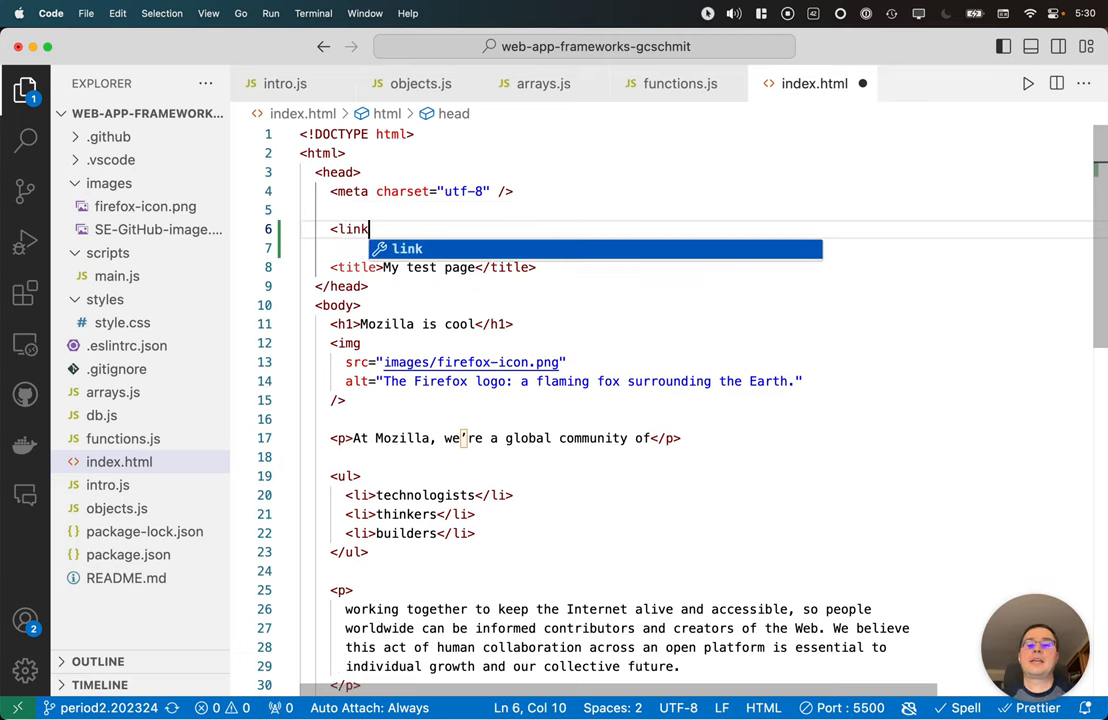
pyautogui.write('href="')
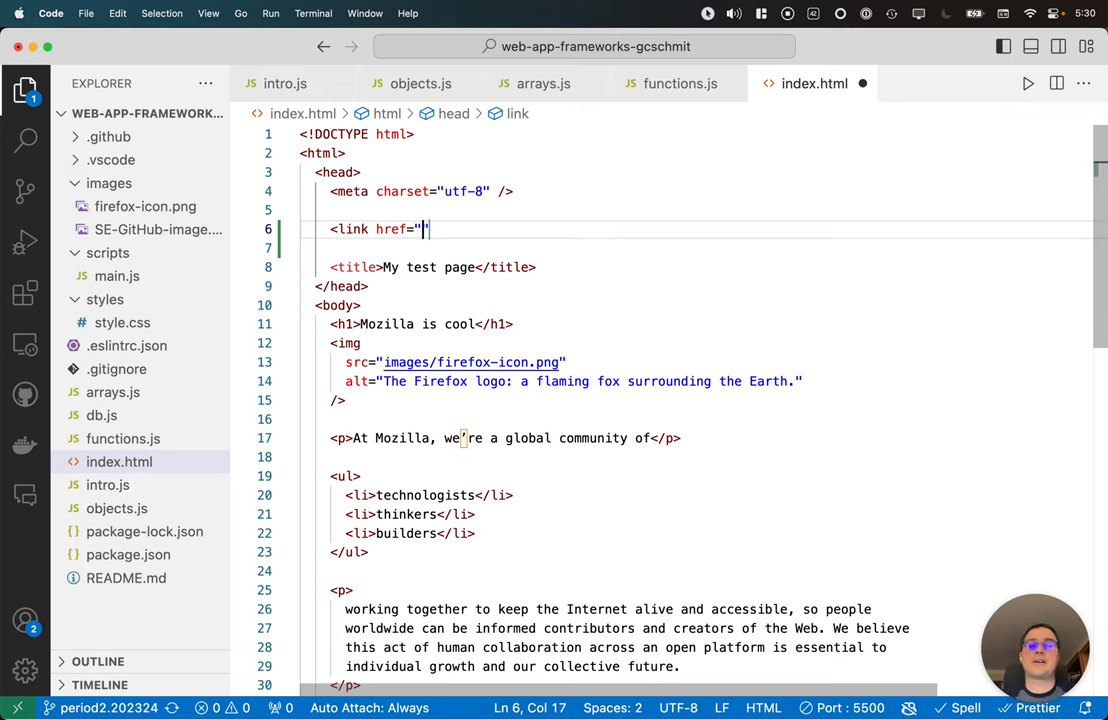
pyautogui.click(122, 322)
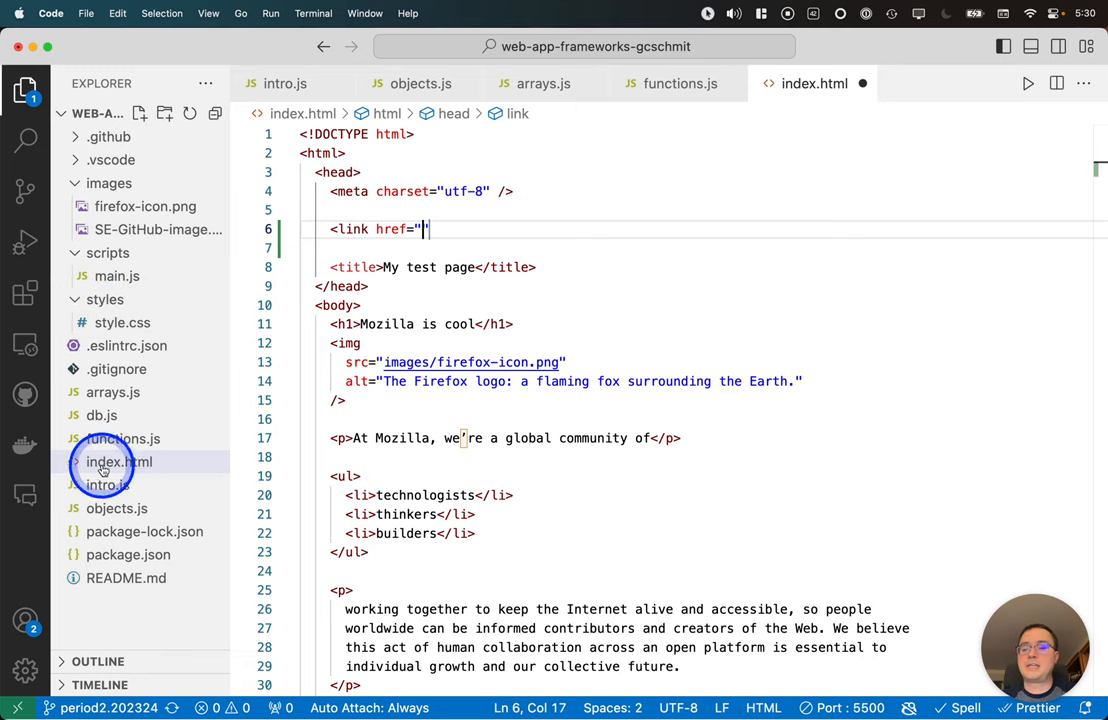
pyautogui.write('styles/style.css')
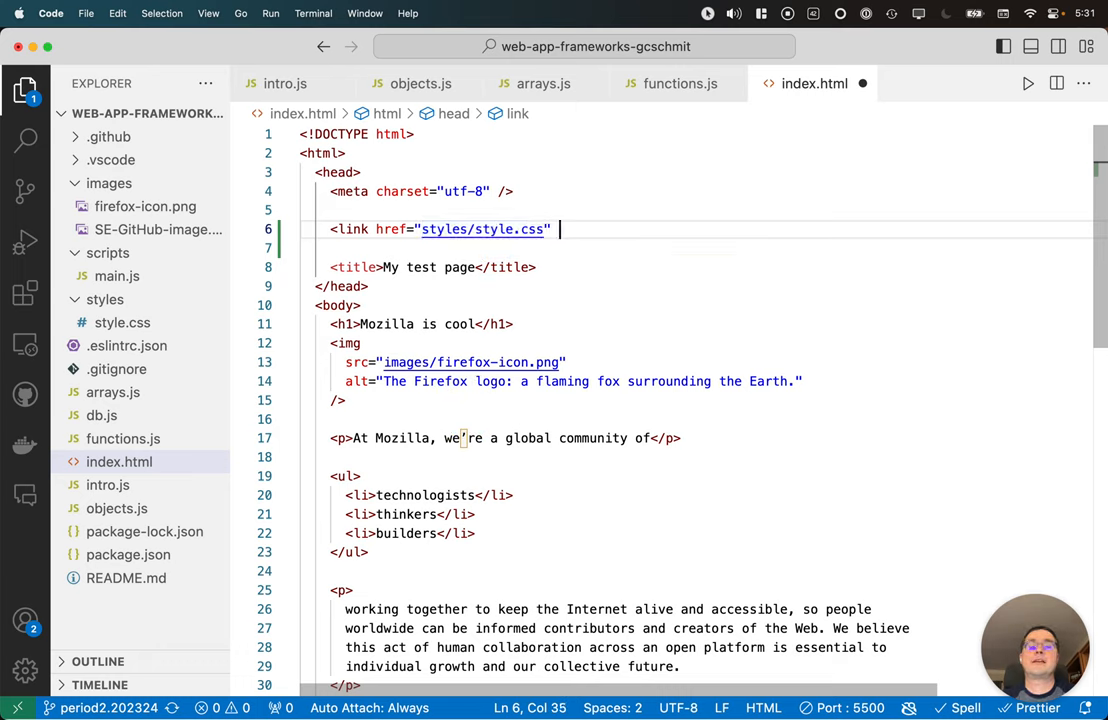
pyautogui.write('rel=""')
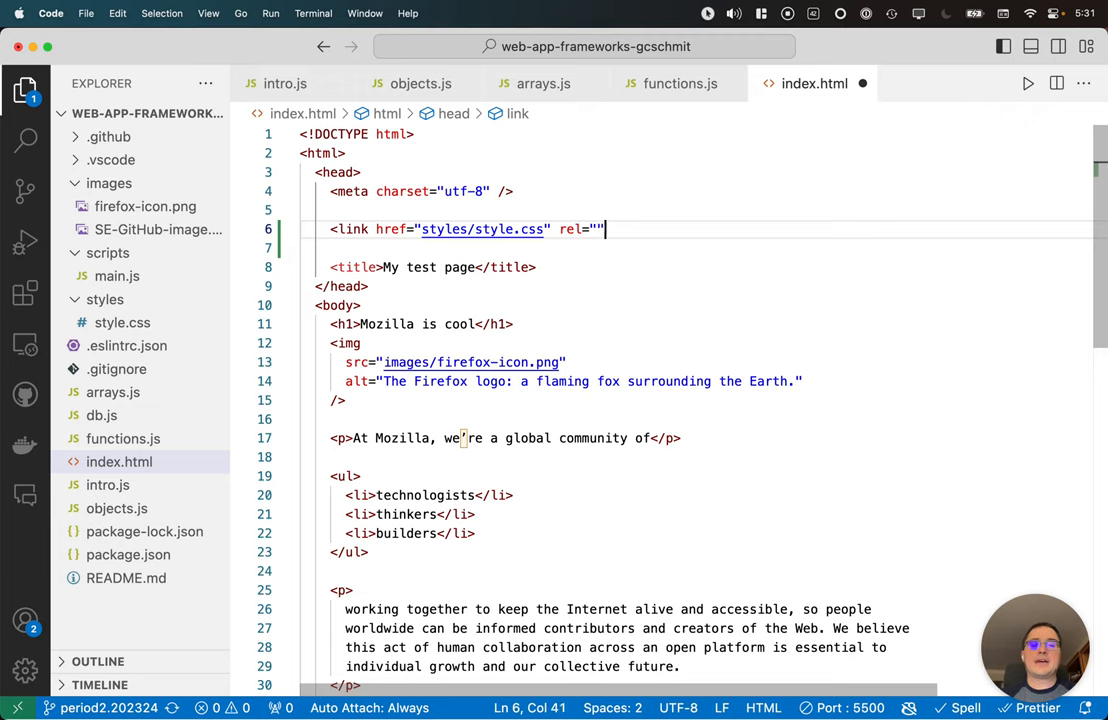
pyautogui.press('Backspace')
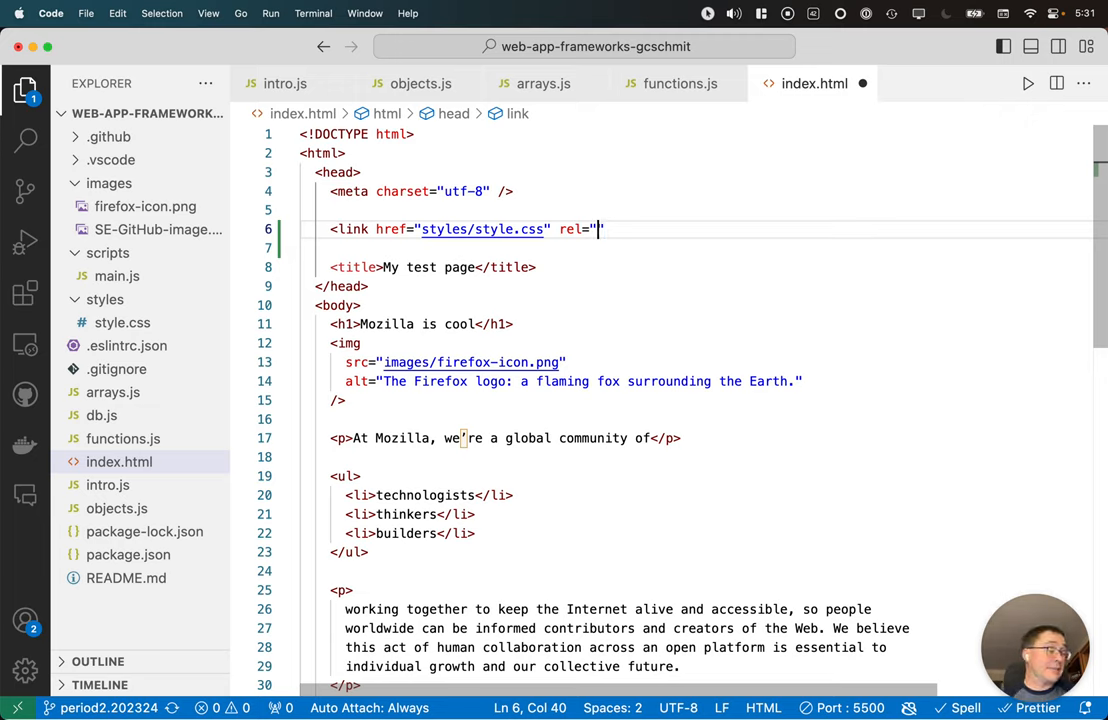
pyautogui.write('"')
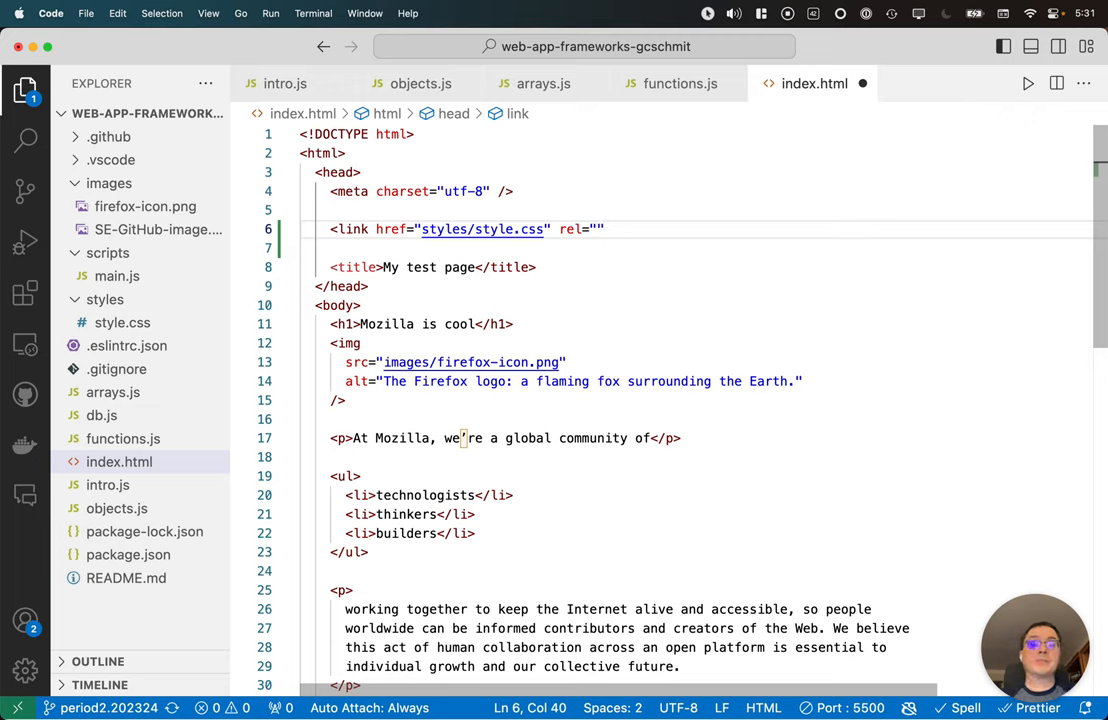
pyautogui.write('style')
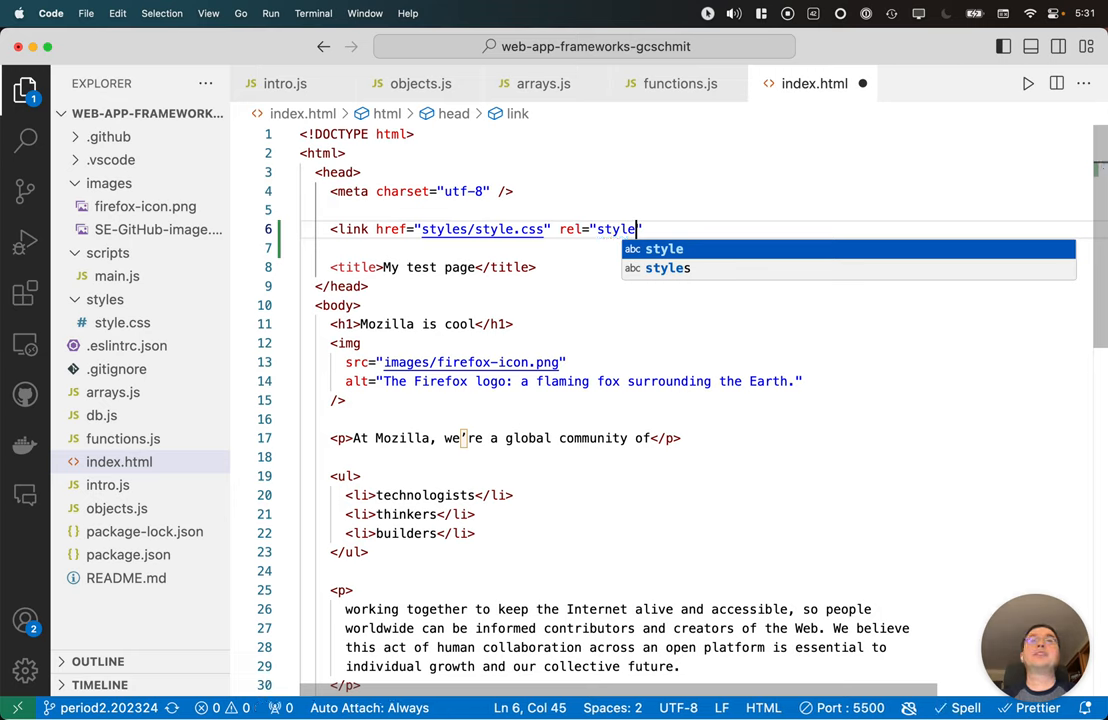
pyautogui.write('sheet')
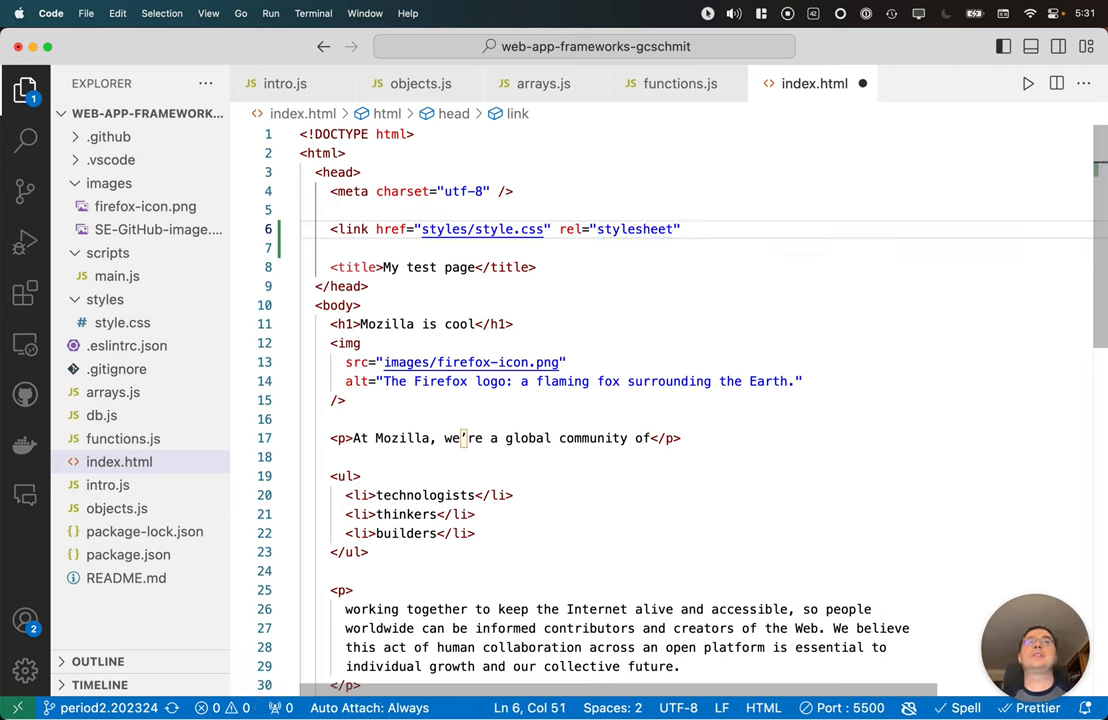
pyautogui.write('/>')
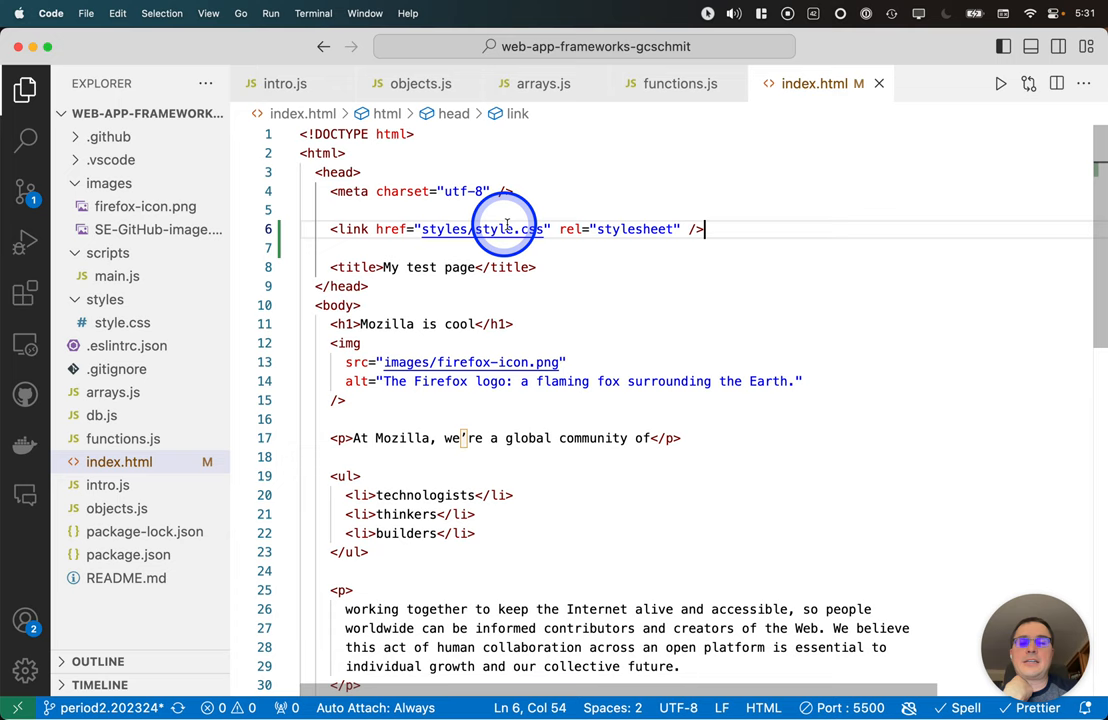
pyautogui.moveTo(435, 472)
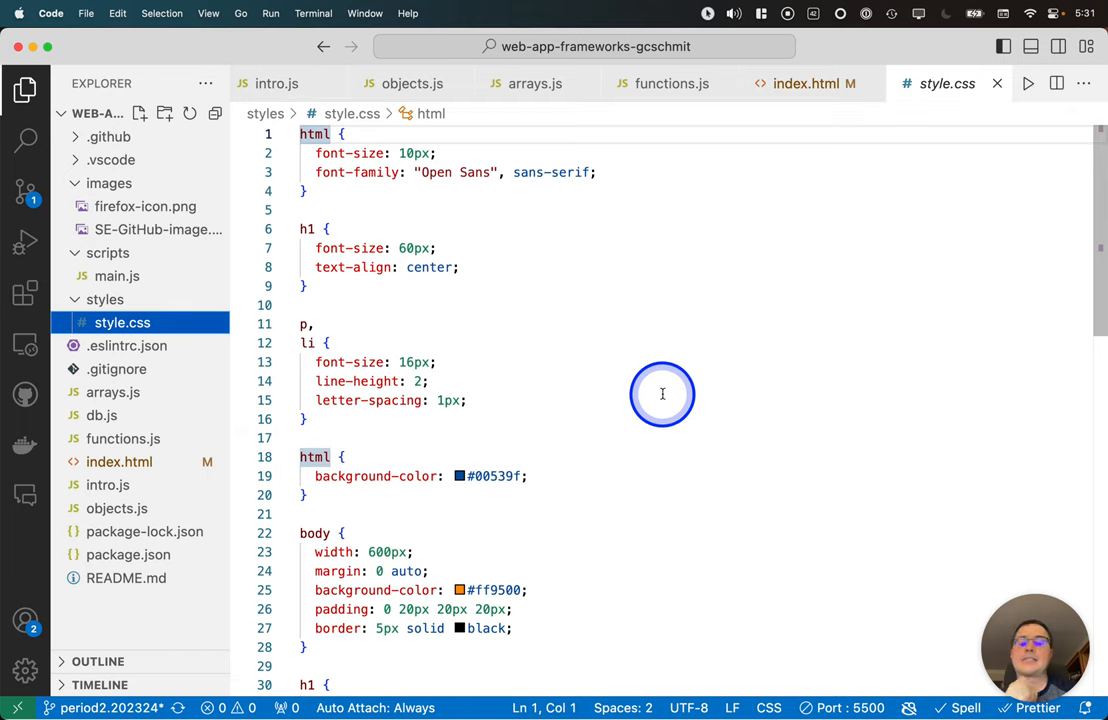
# Step: Open style.css from the Explorer and point out its h1 heading rule
pyautogui.click(330, 342)
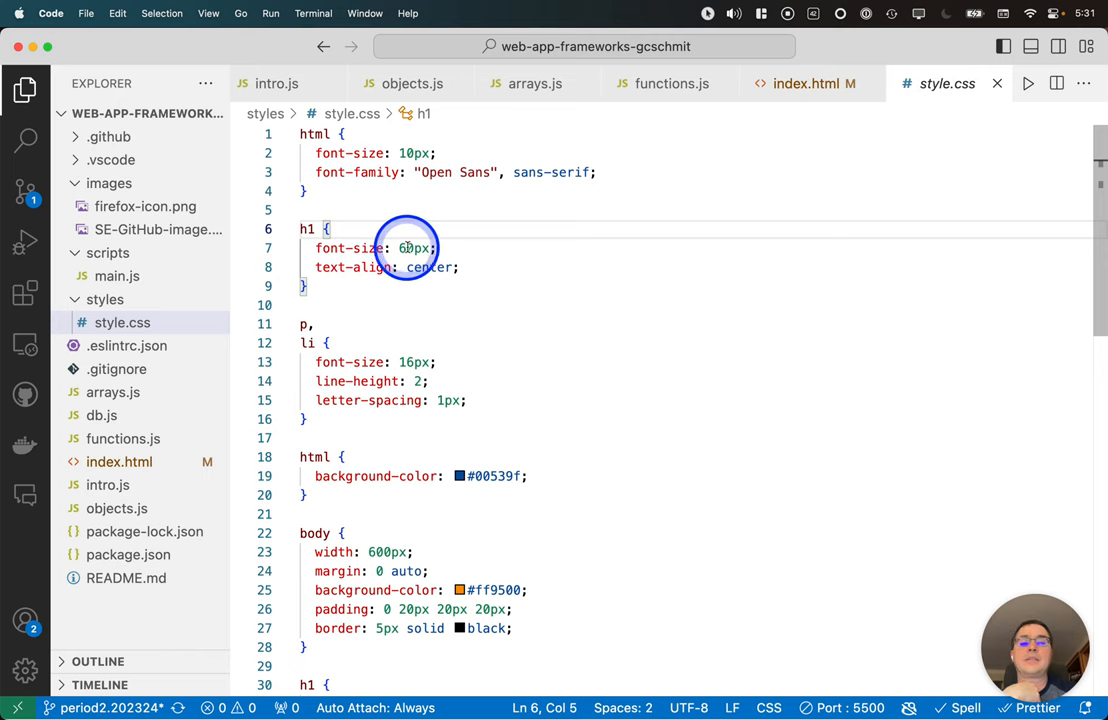
pyautogui.click(443, 210)
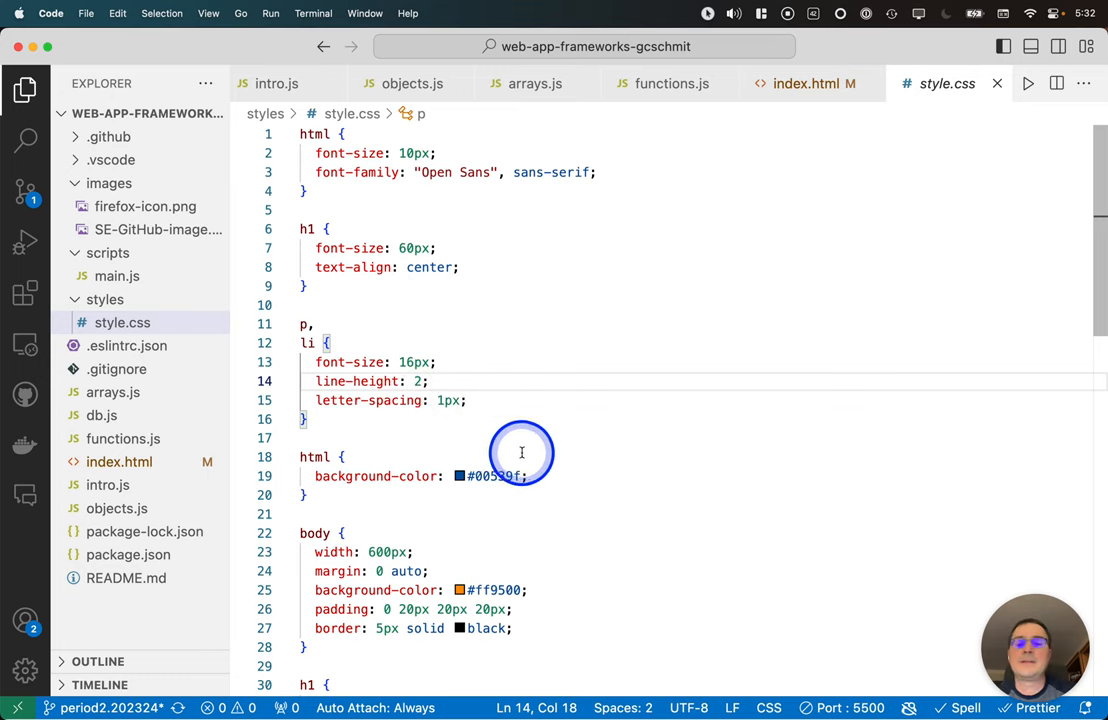
# Step: Scroll style.css down to the button.demo rule, then return to the index.html tab
pyautogui.click(461, 476)
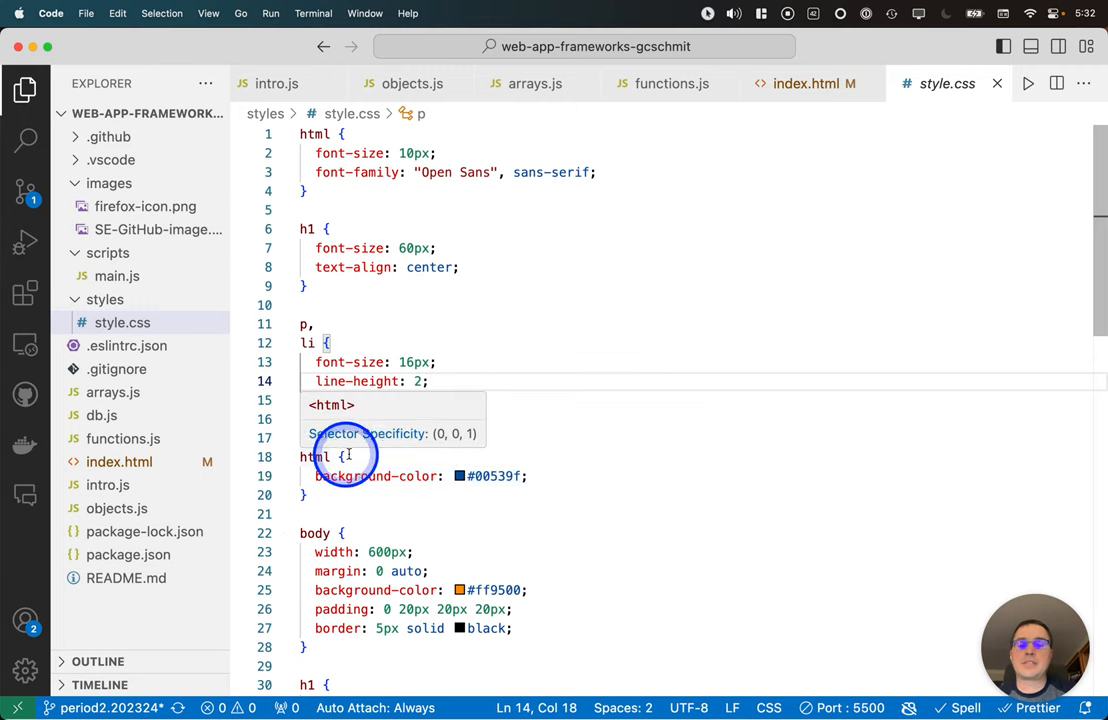
pyautogui.click(460, 476)
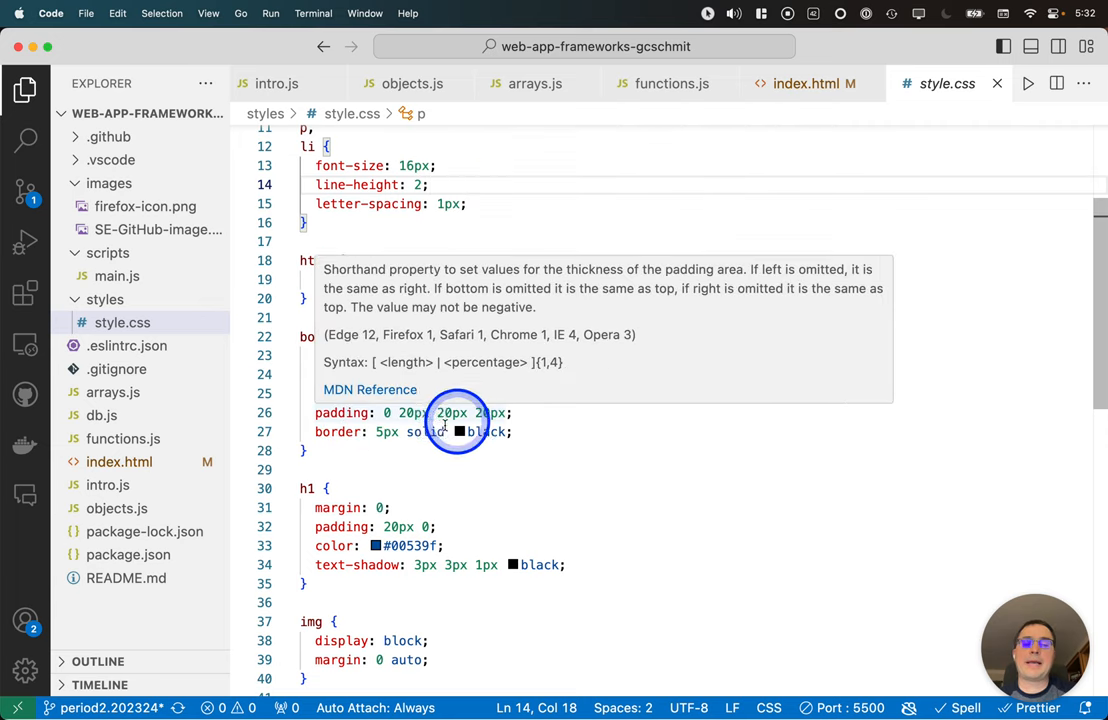
pyautogui.scroll(-3)
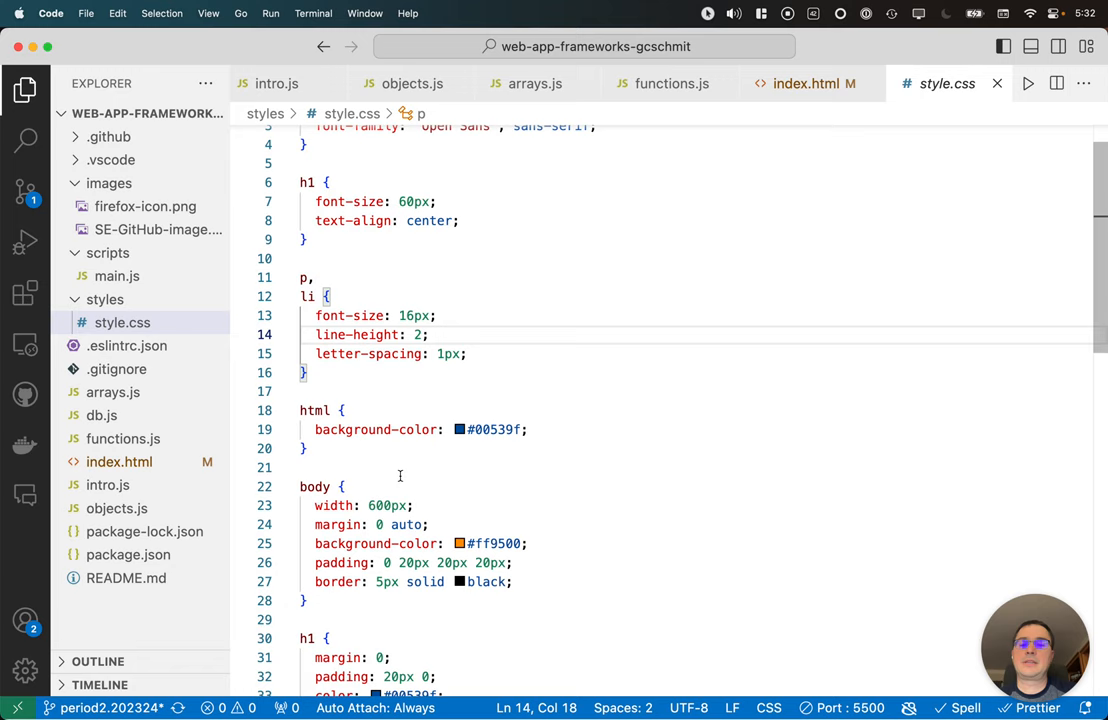
pyautogui.scroll(-3)
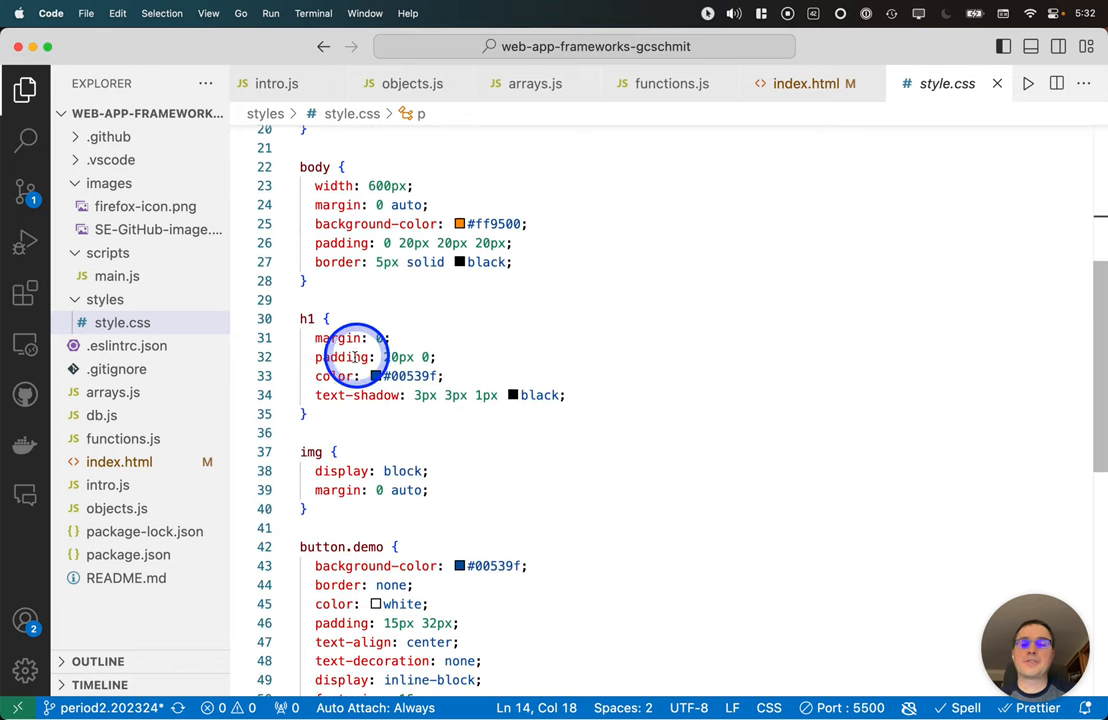
pyautogui.scroll(-3)
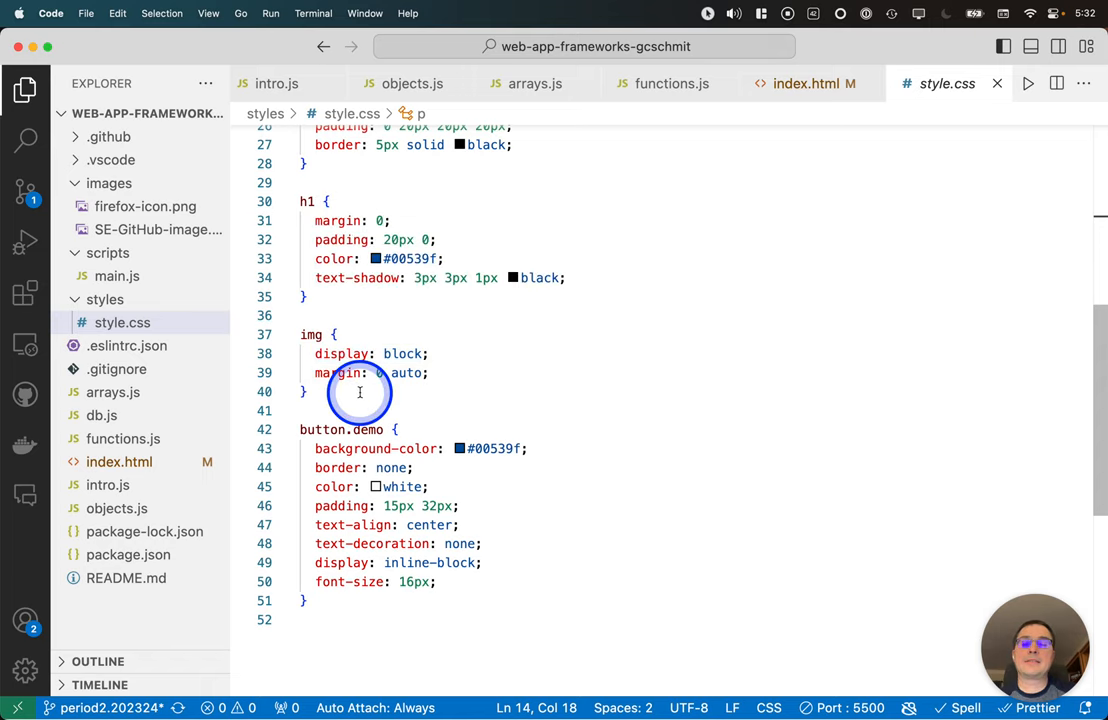
pyautogui.scroll(-3)
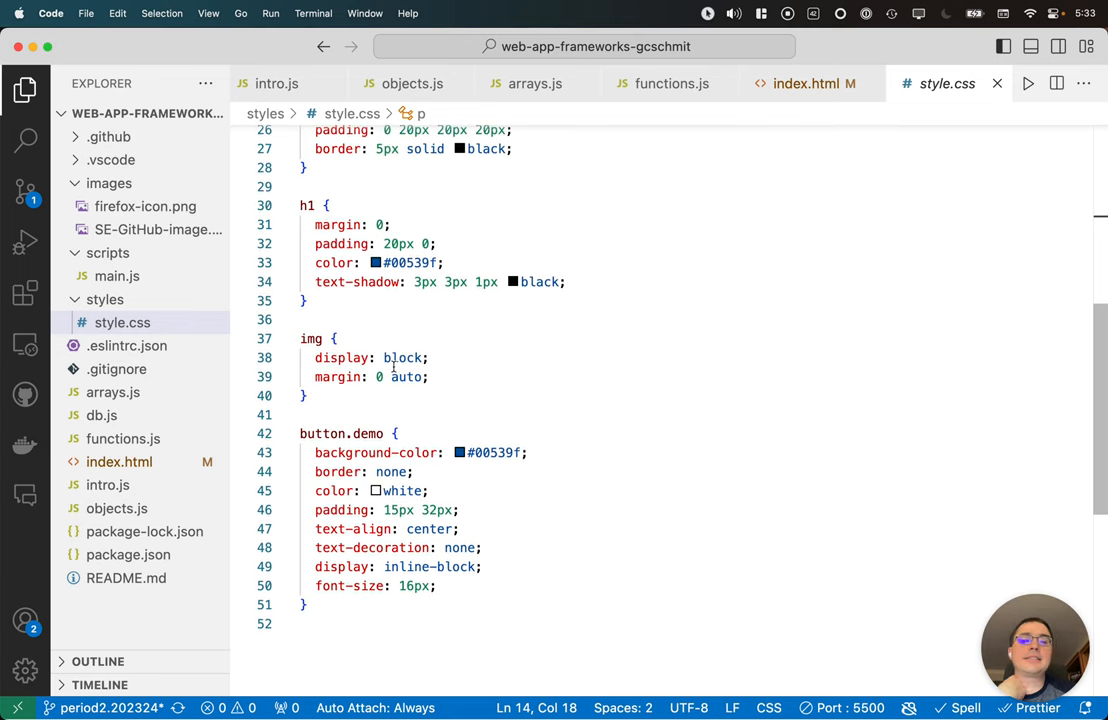
pyautogui.click(803, 83)
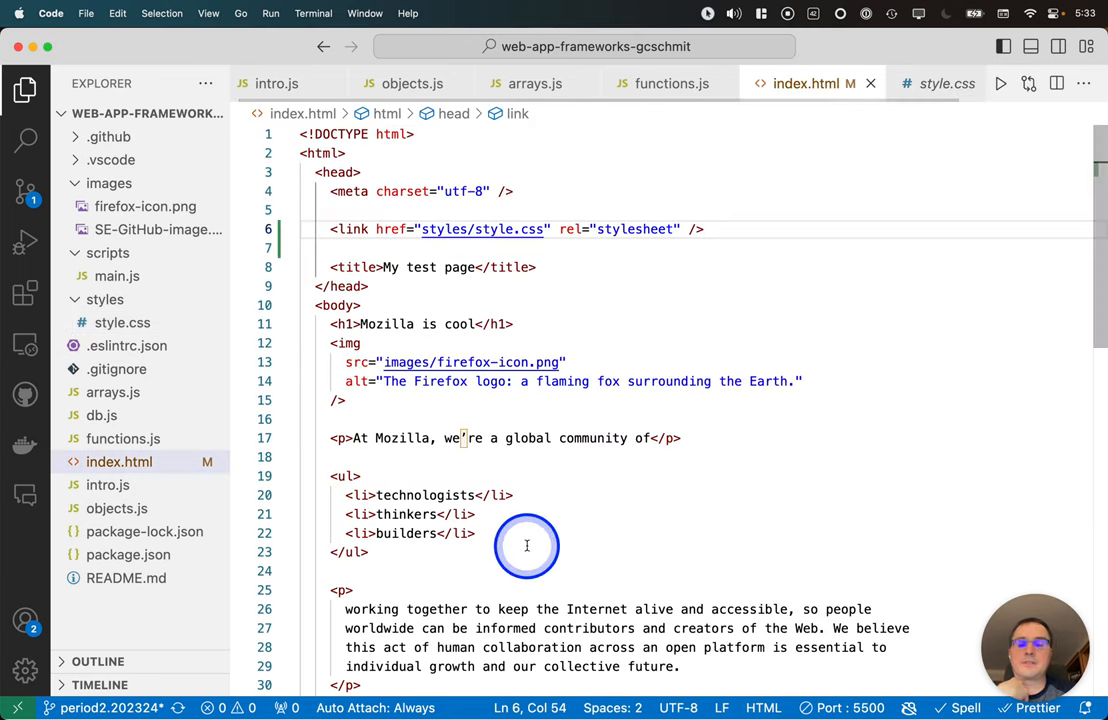
# Step: Locate the demo-class button in index.html and point out button.demo's font-size and selector in style.css
pyautogui.scroll(-3)
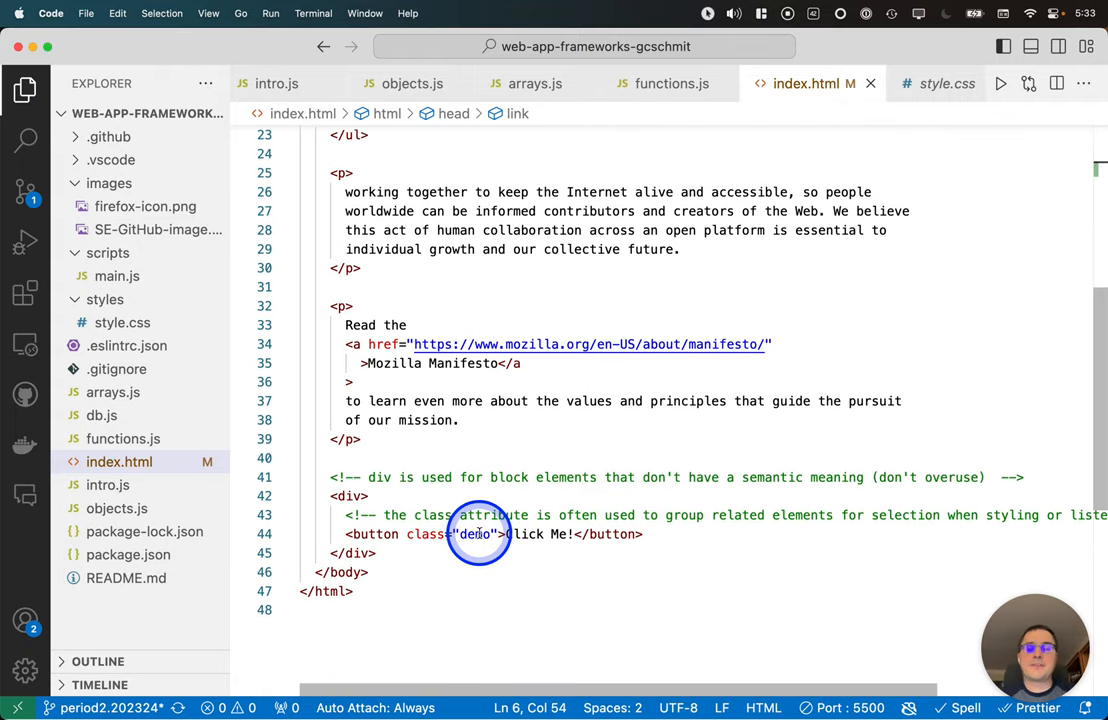
pyautogui.moveTo(476, 533)
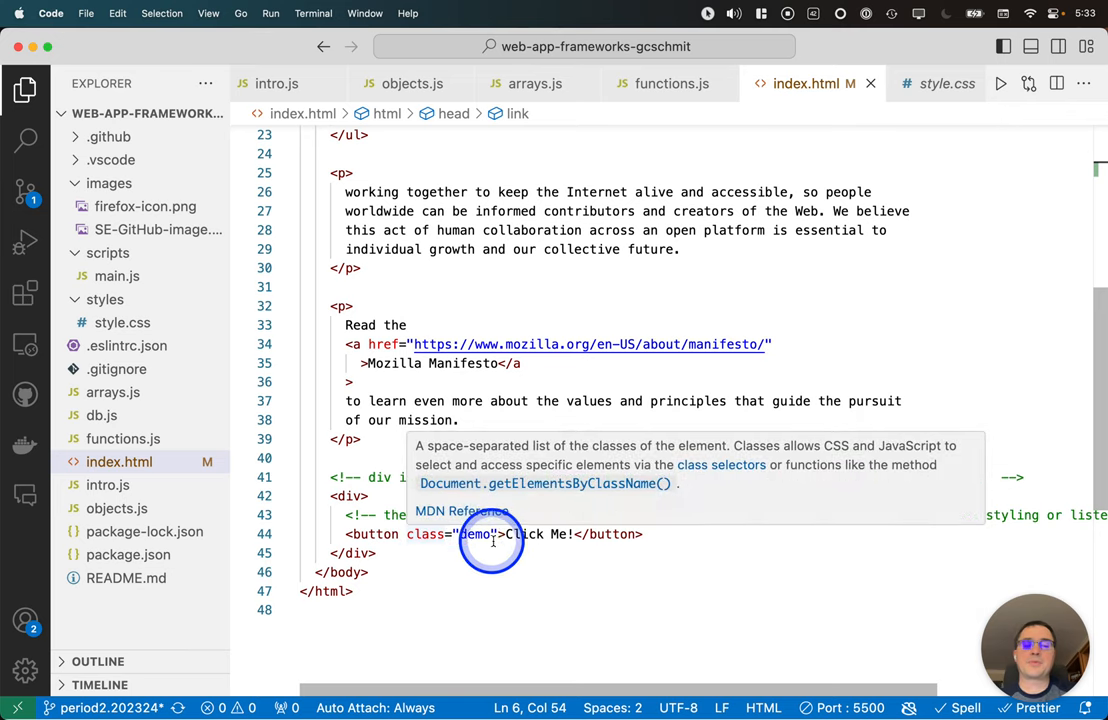
pyautogui.moveTo(625, 533)
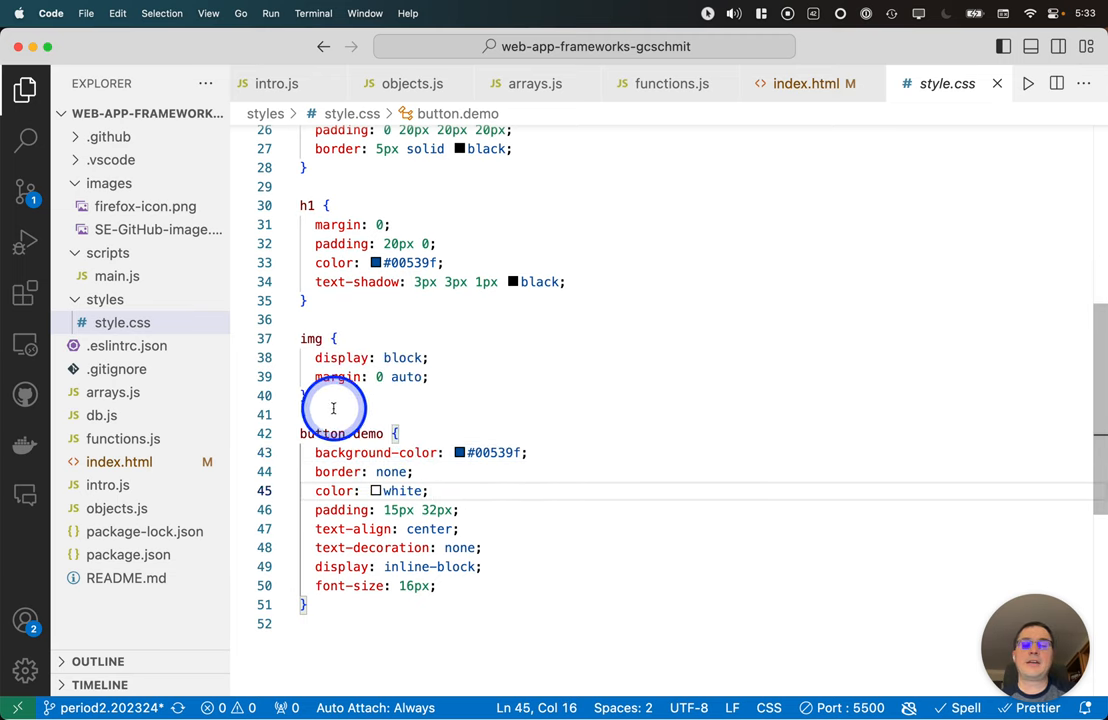
pyautogui.moveTo(340, 433)
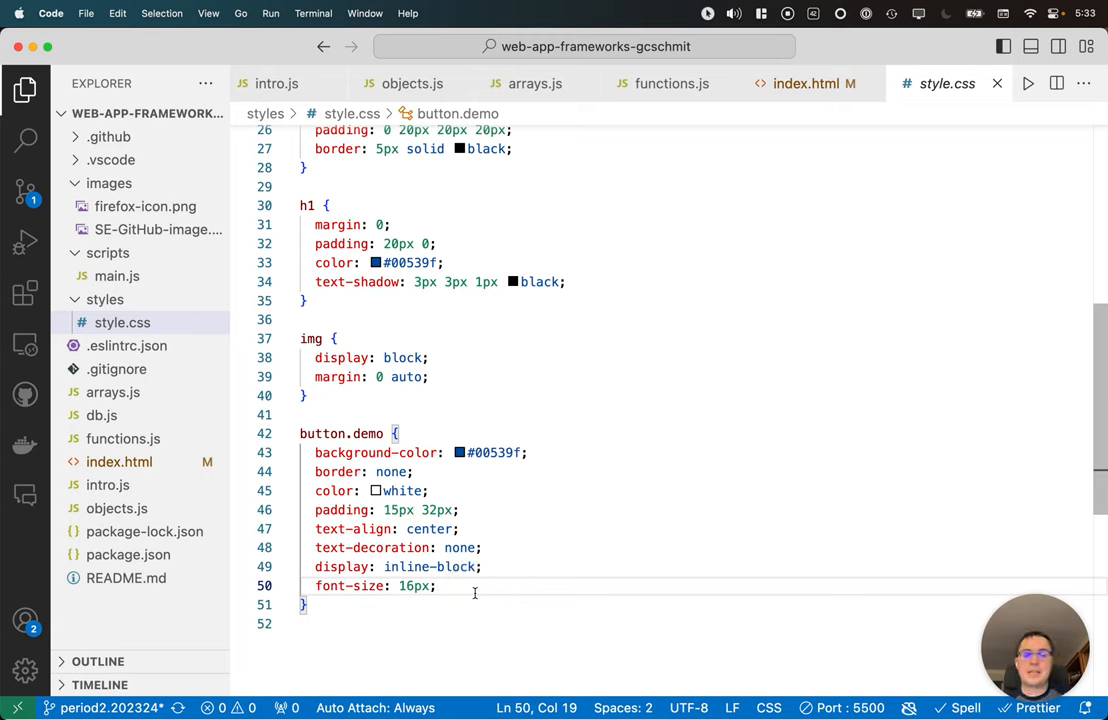
pyautogui.click(397, 433)
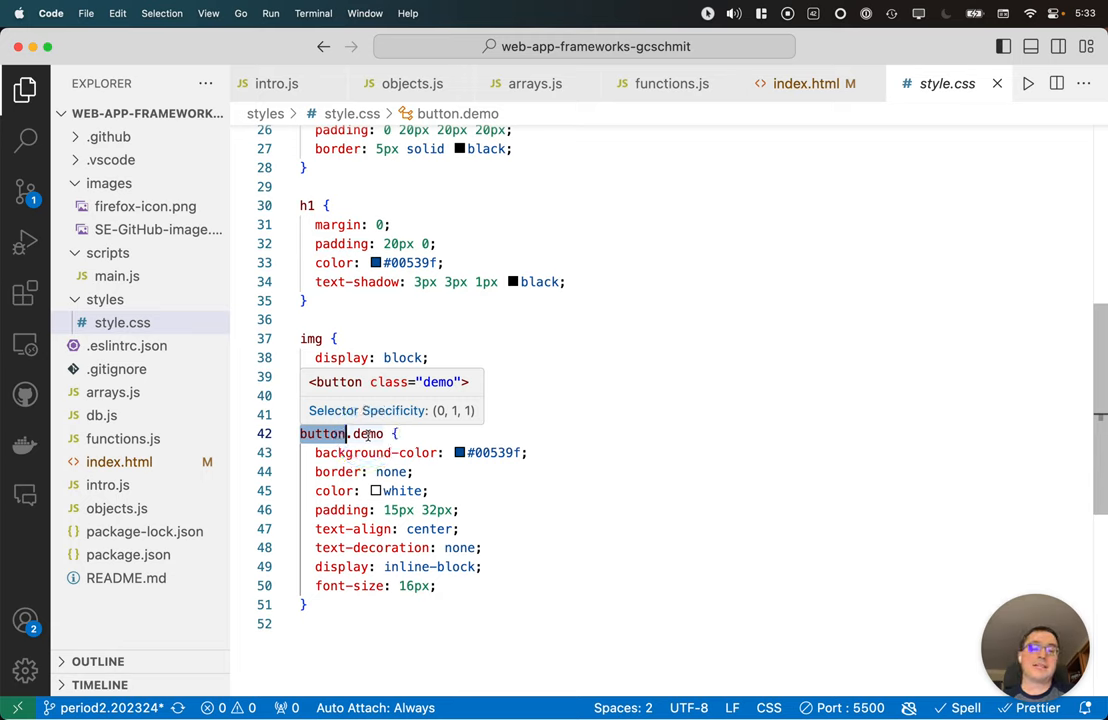
pyautogui.click(368, 433)
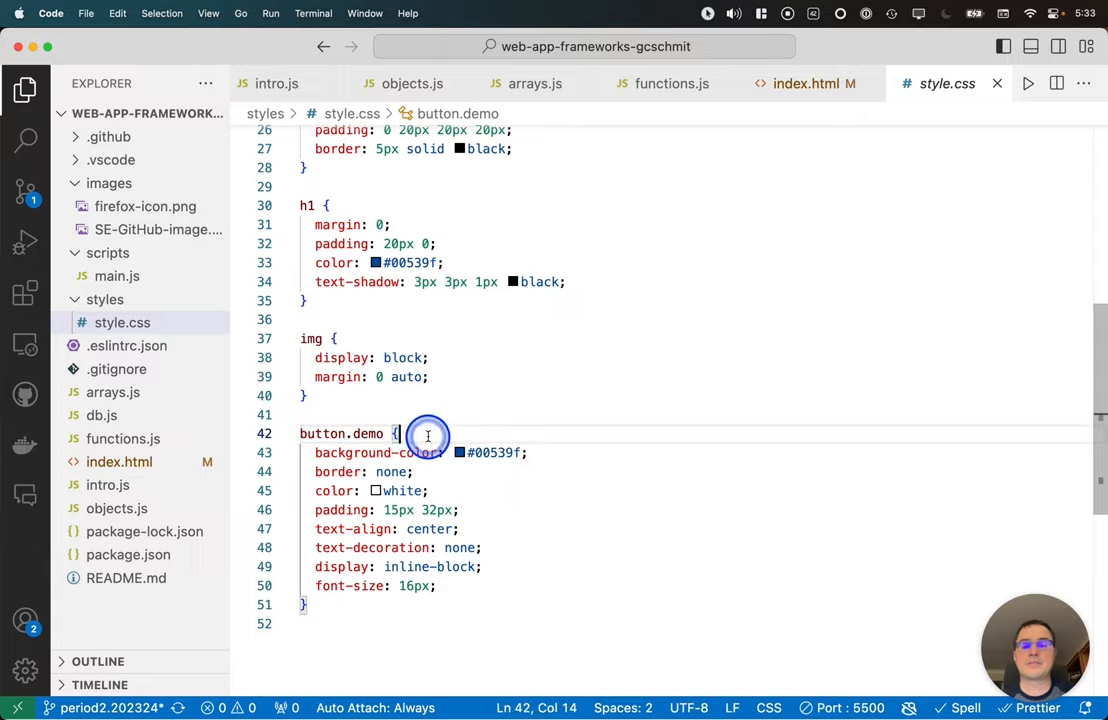
pyautogui.moveTo(697, 315)
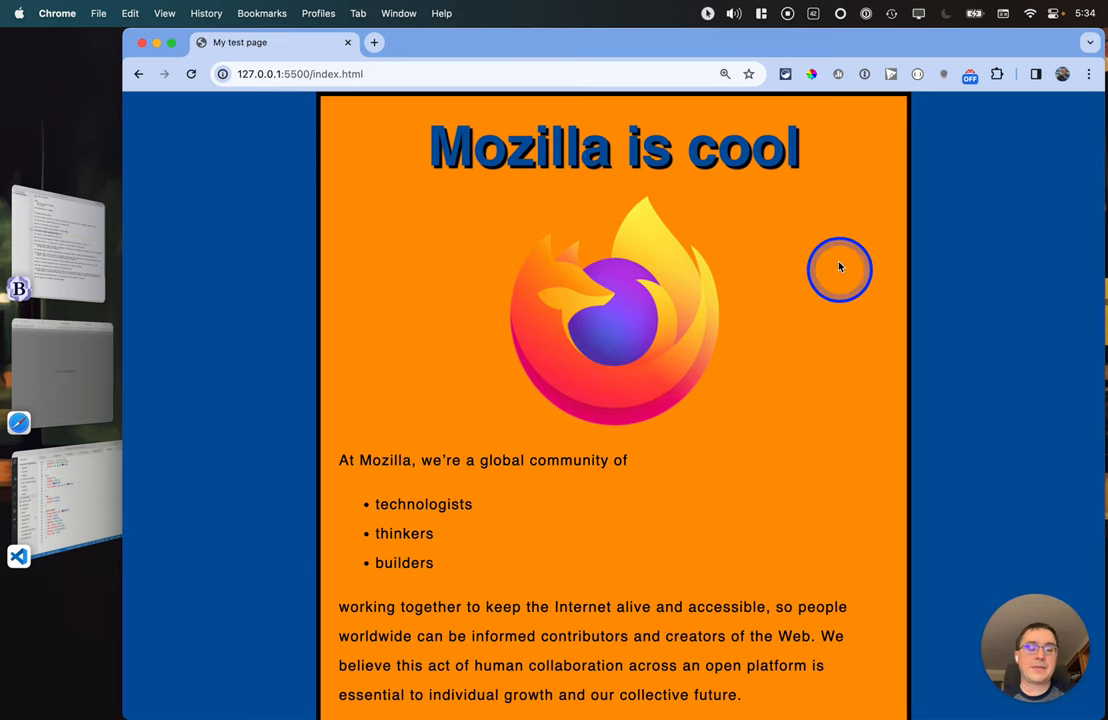
pyautogui.moveTo(1028, 138)
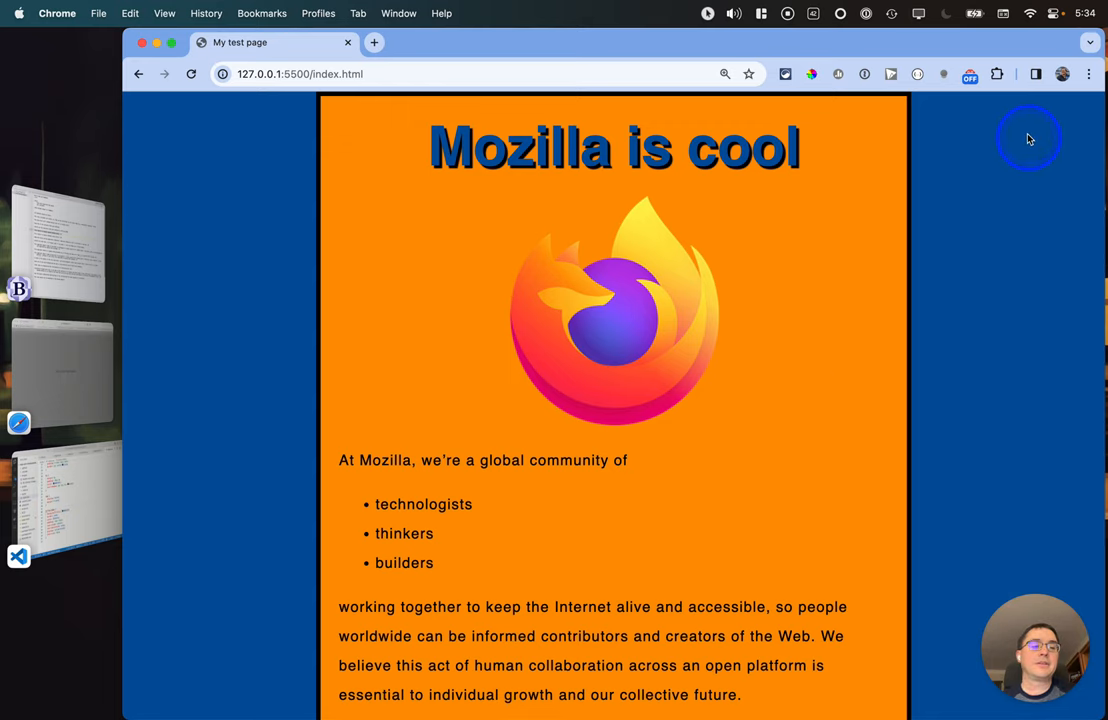
pyautogui.moveTo(209, 419)
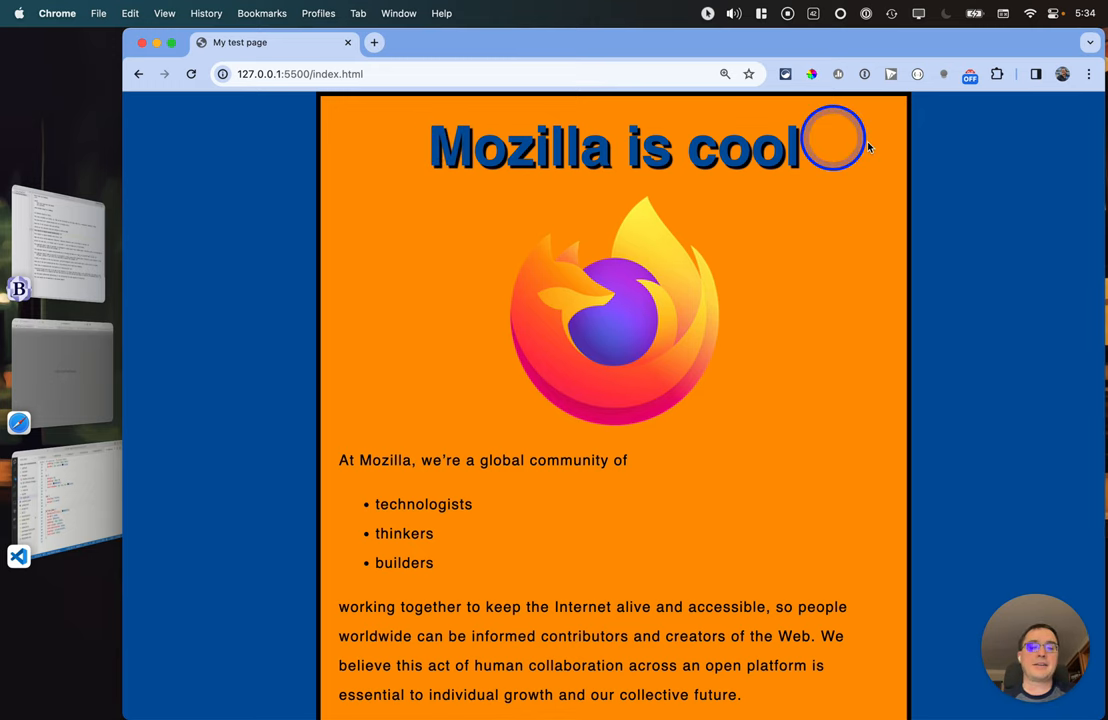
pyautogui.moveTo(340, 460)
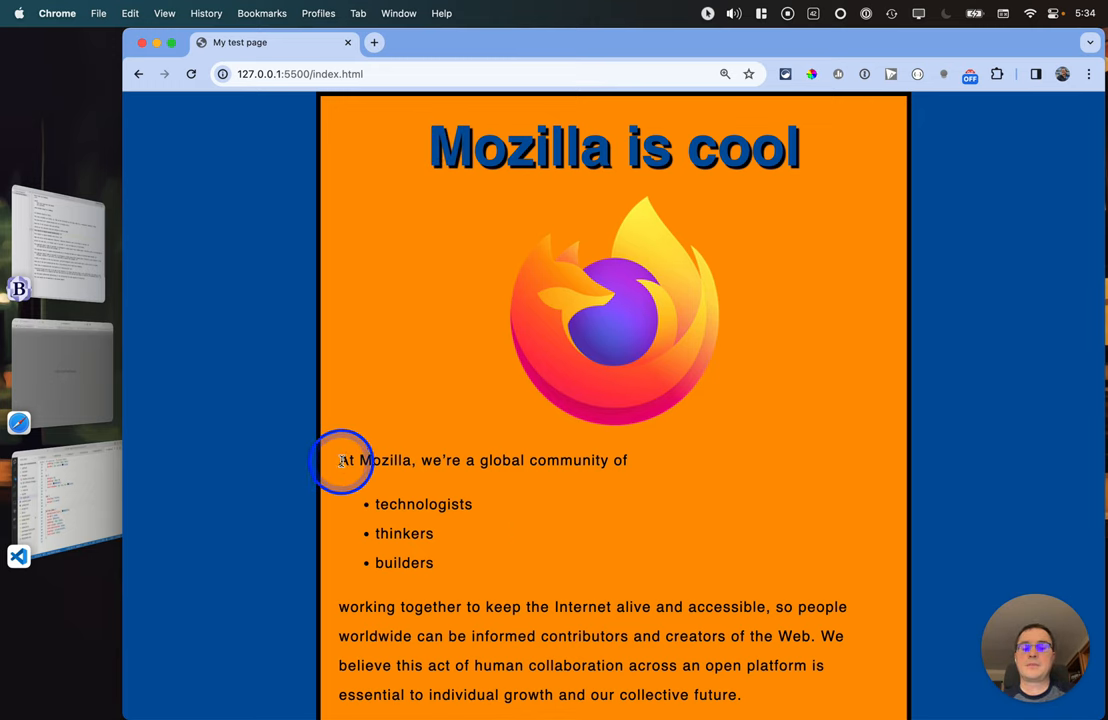
pyautogui.scroll(-3)
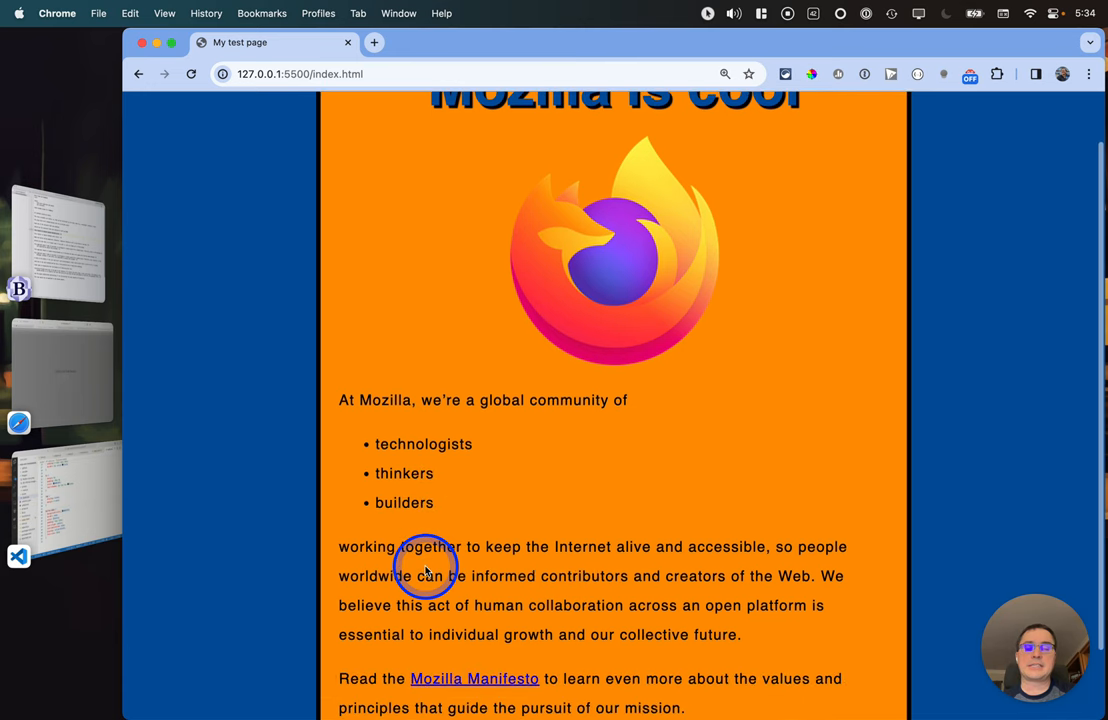
pyautogui.scroll(-3)
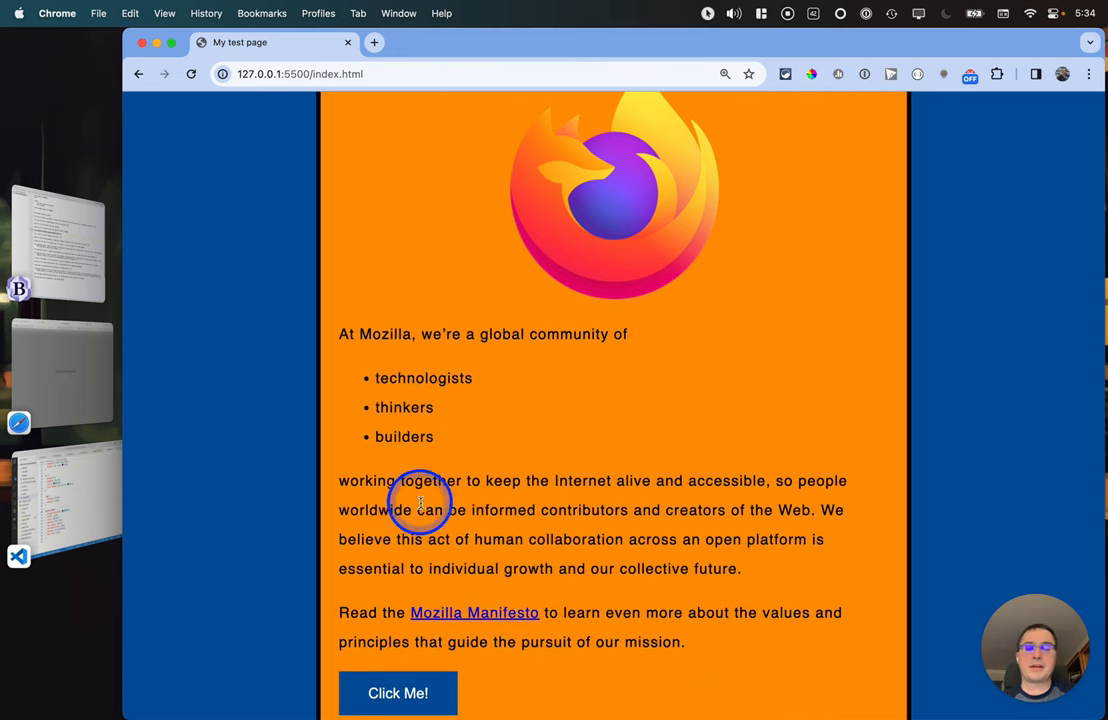
pyautogui.scroll(-3)
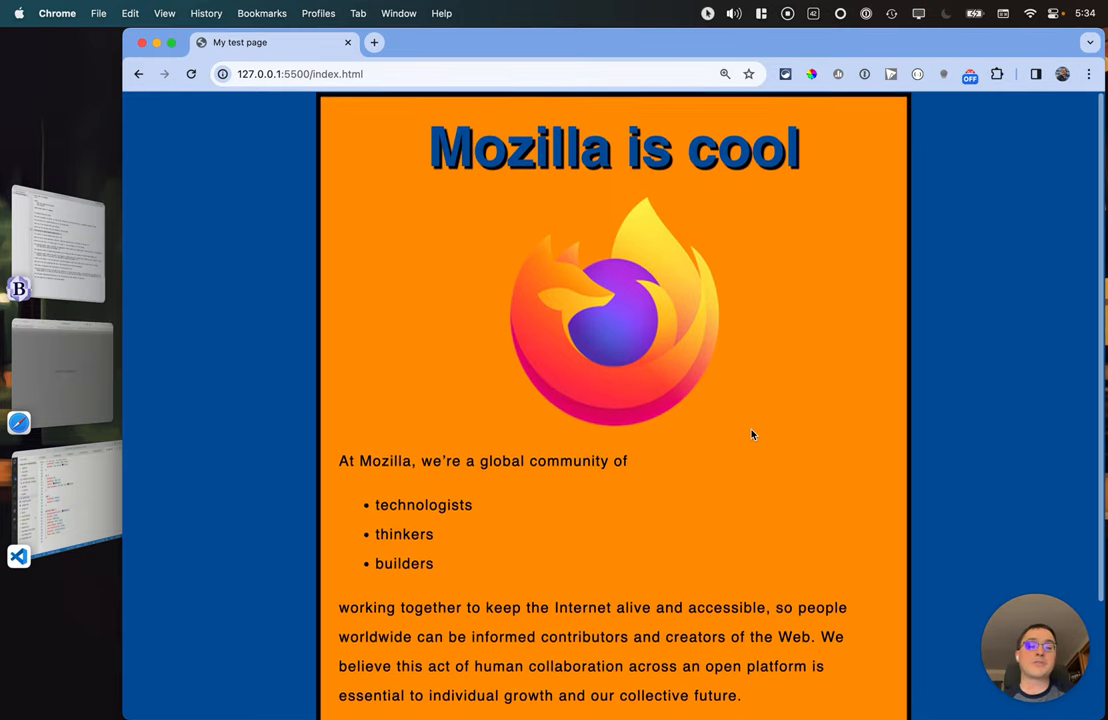
pyautogui.scroll(-3)
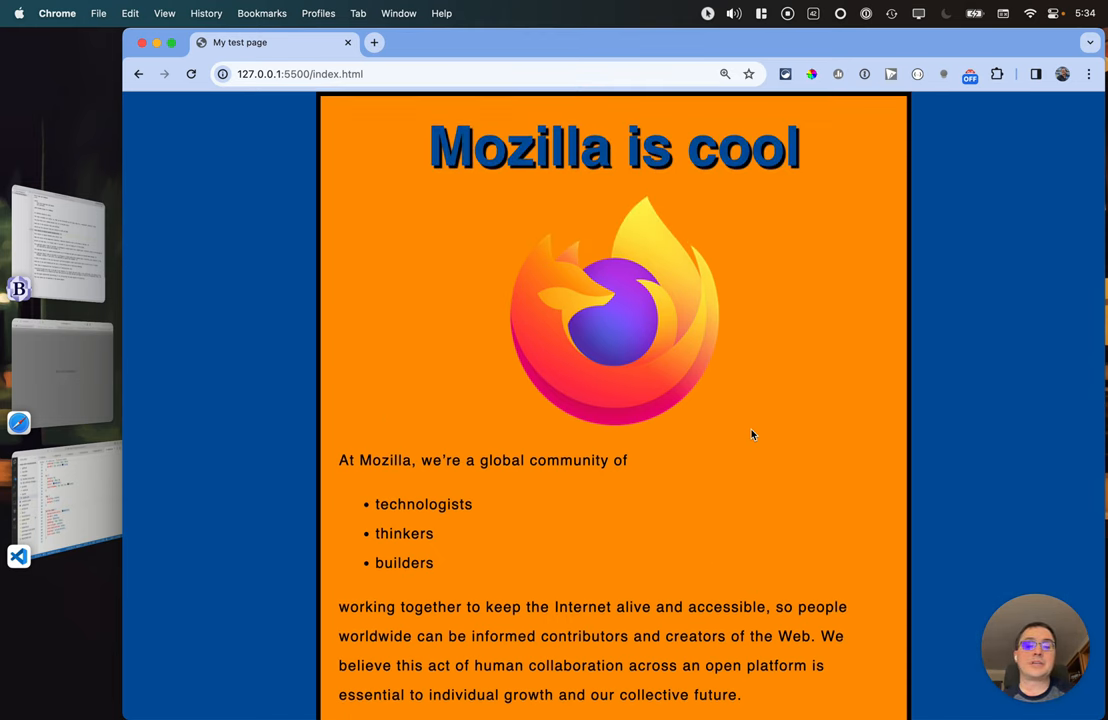
pyautogui.scroll(-3)
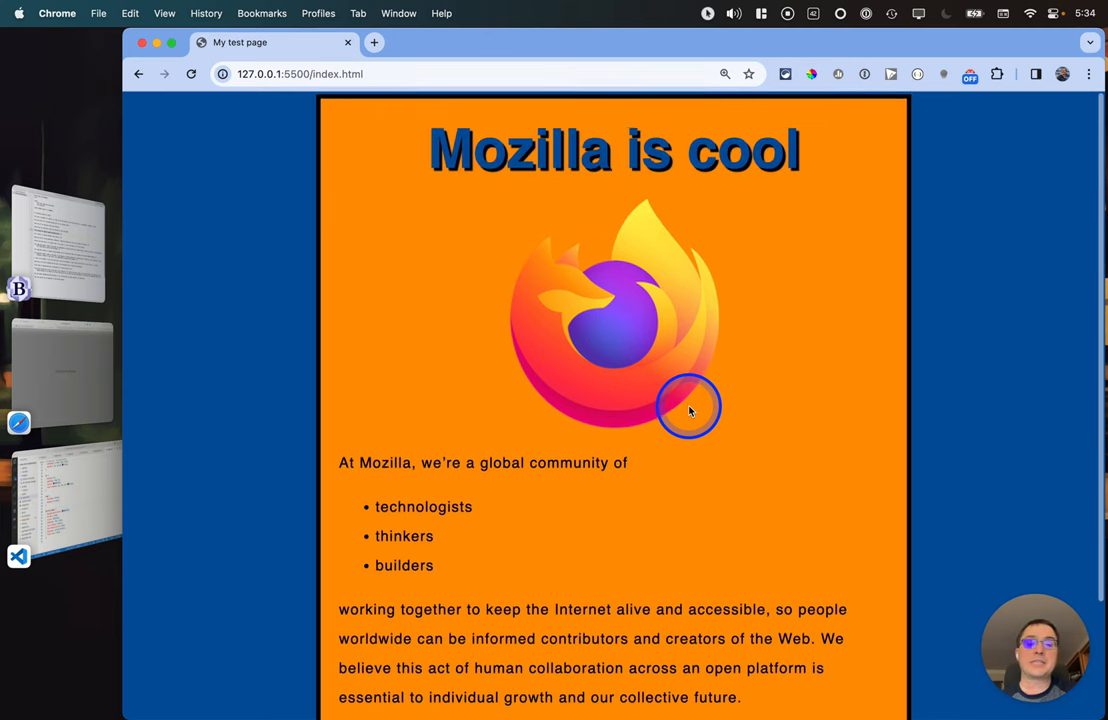
pyautogui.scroll(-3)
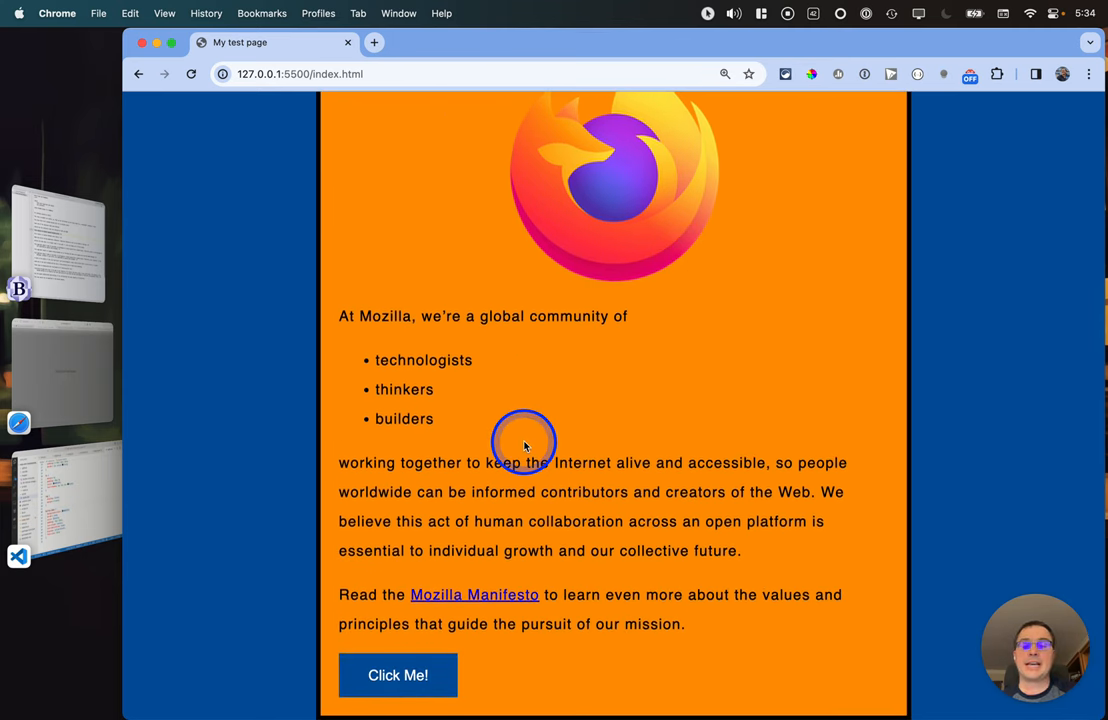
# Step: Inspect the Mozilla test page from its context menu and scroll the element tree
pyautogui.click(397, 675)
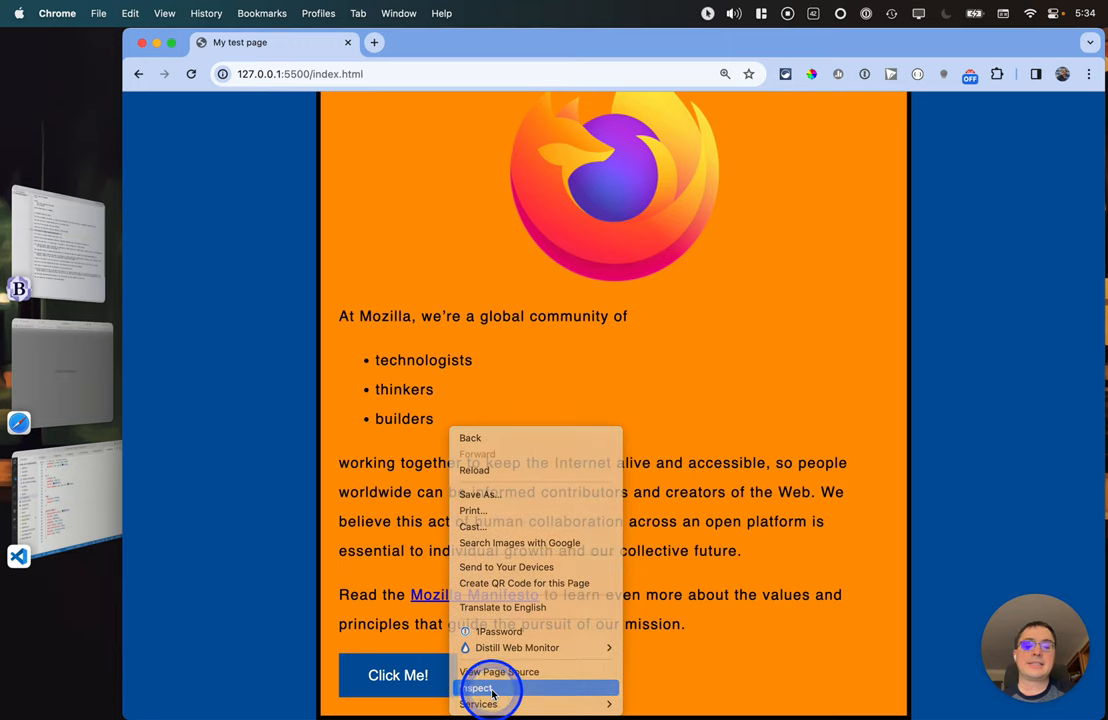
pyautogui.click(478, 688)
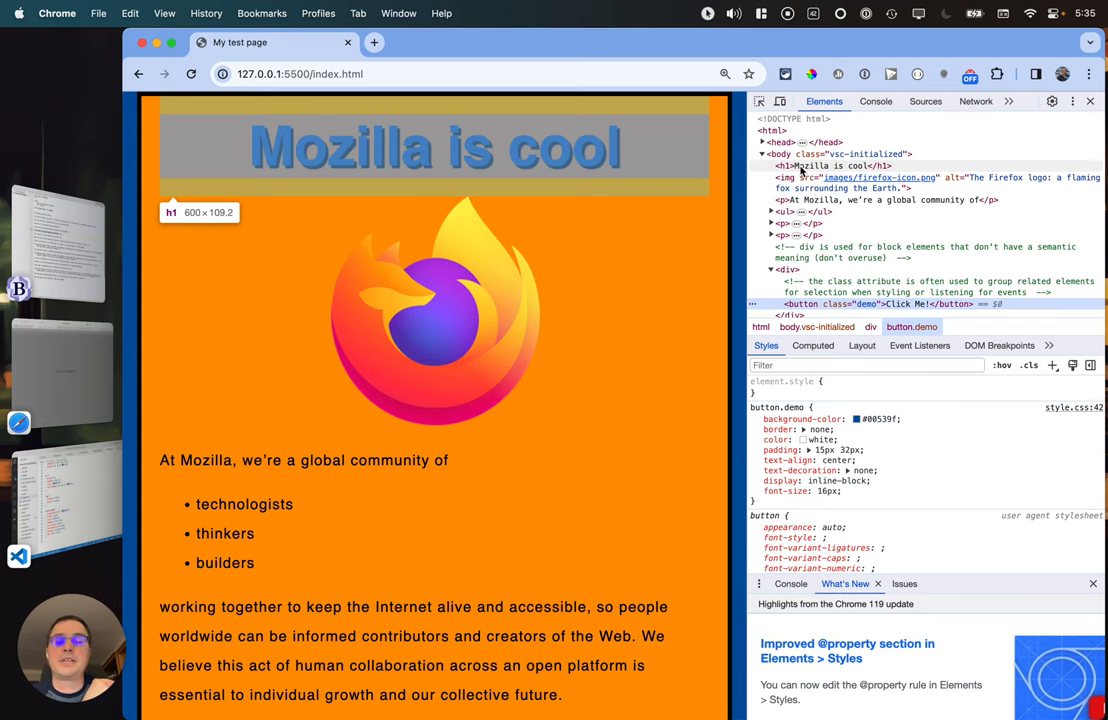
pyautogui.moveTo(810, 177)
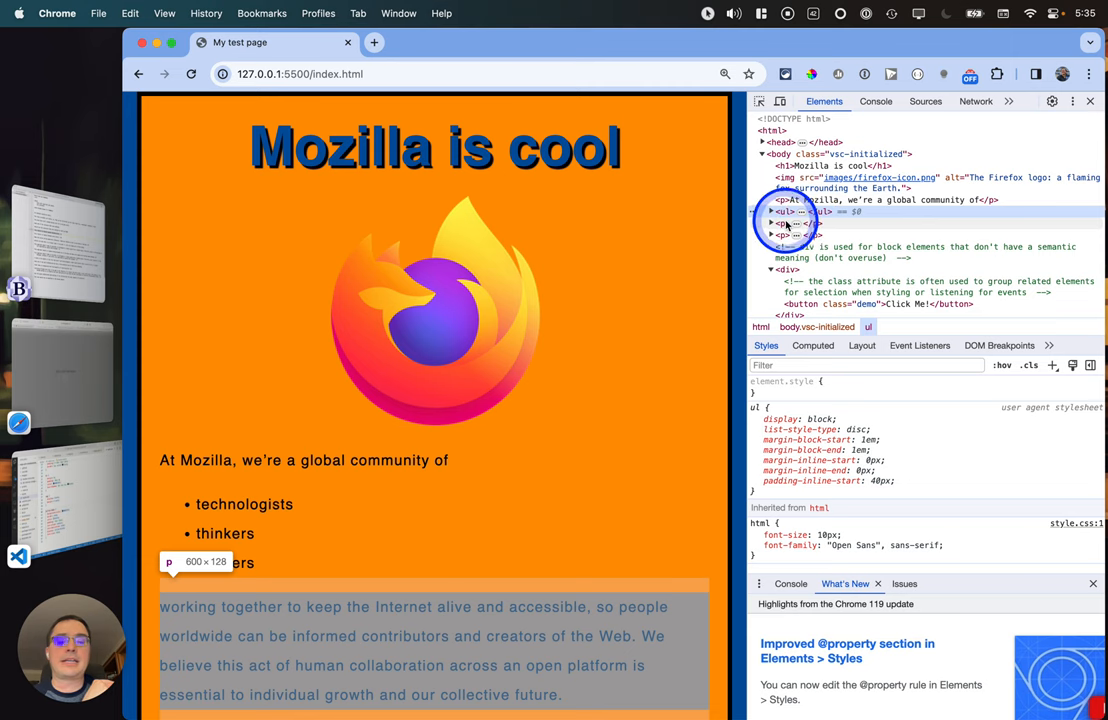
pyautogui.scroll(-3)
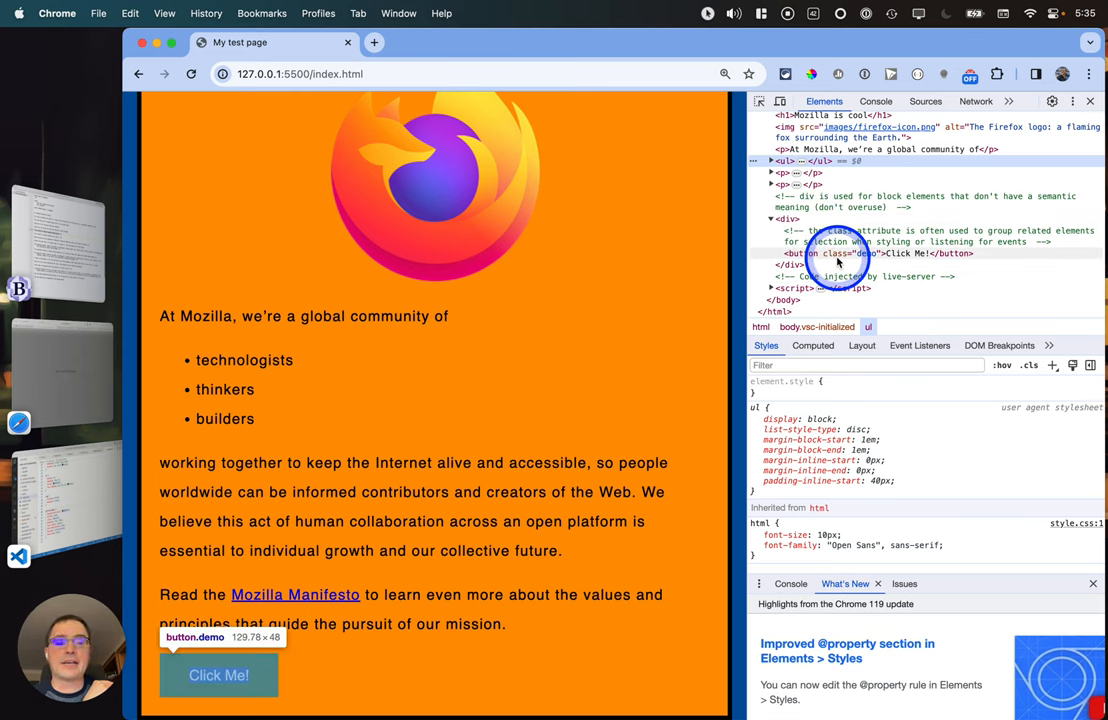
# Step: Inspect the Click Me button and scroll the Styles pane to its button.demo rule
pyautogui.click(870, 253)
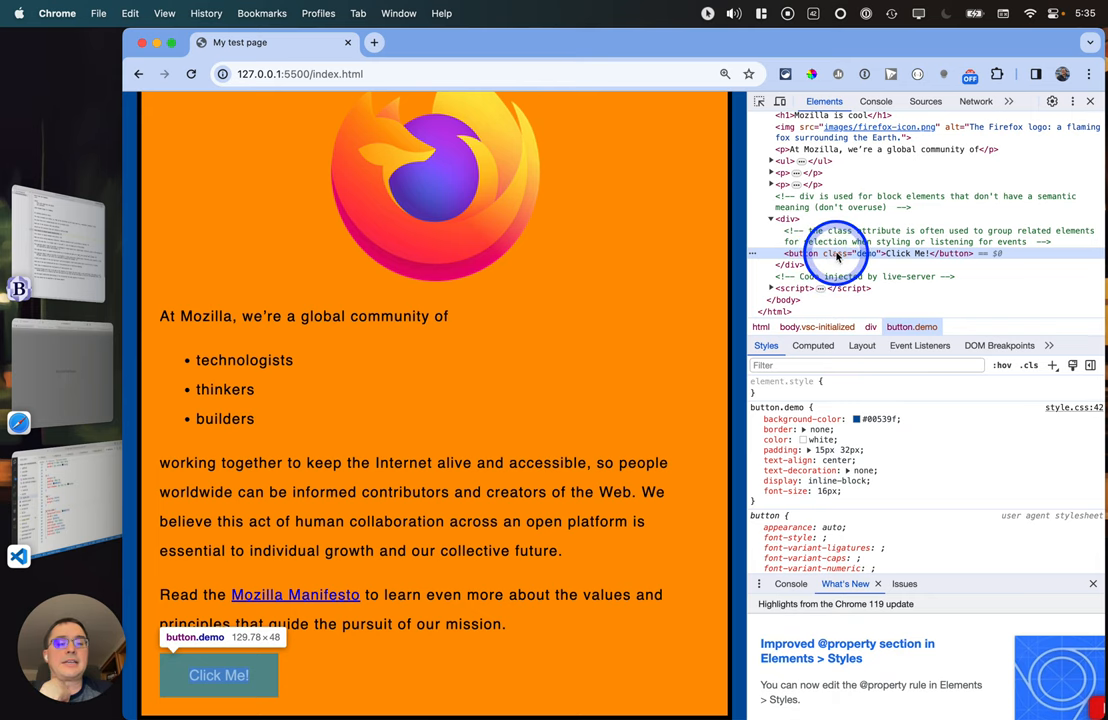
pyautogui.moveTo(195, 595)
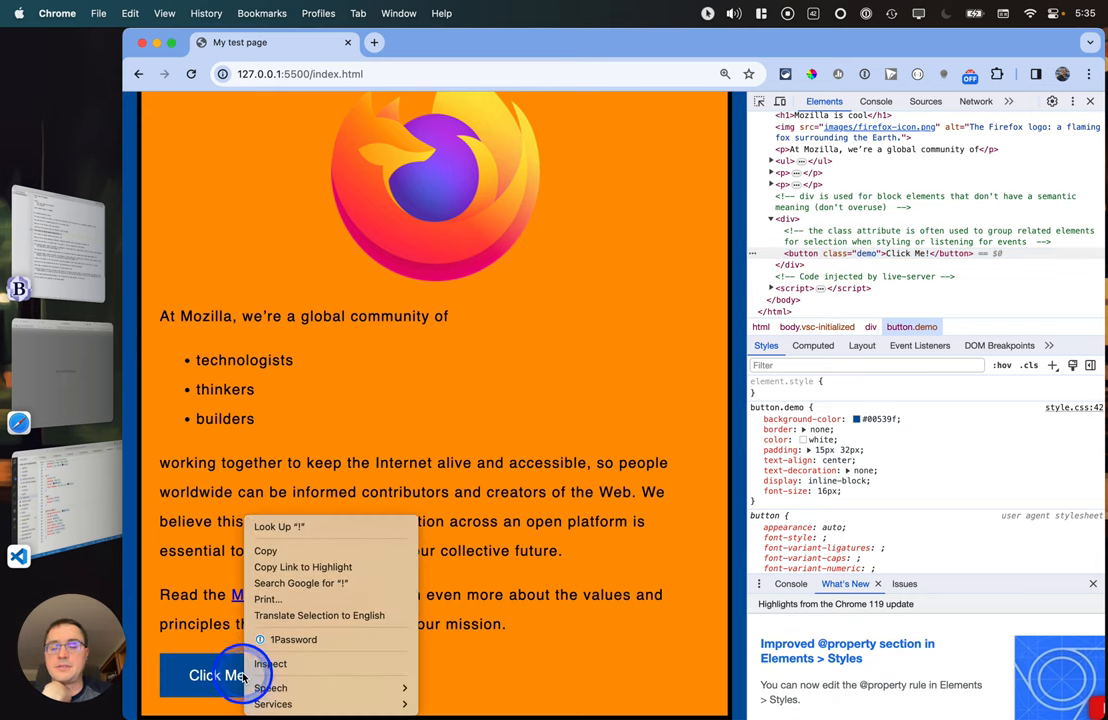
pyautogui.click(270, 663)
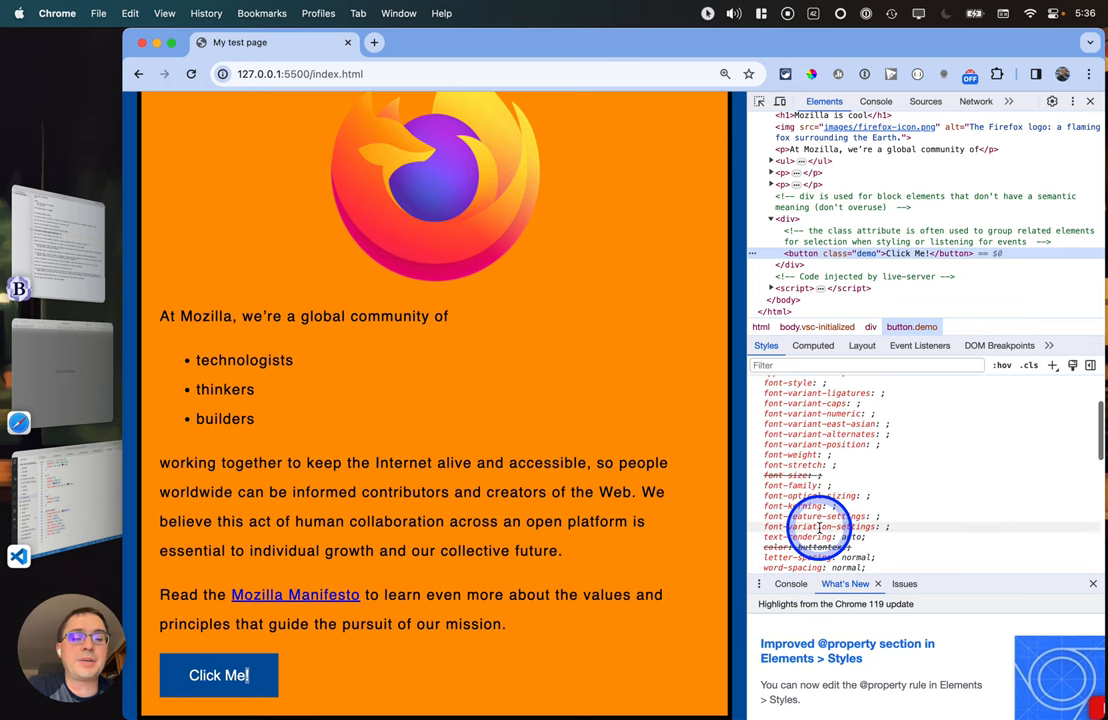
pyautogui.scroll(-3)
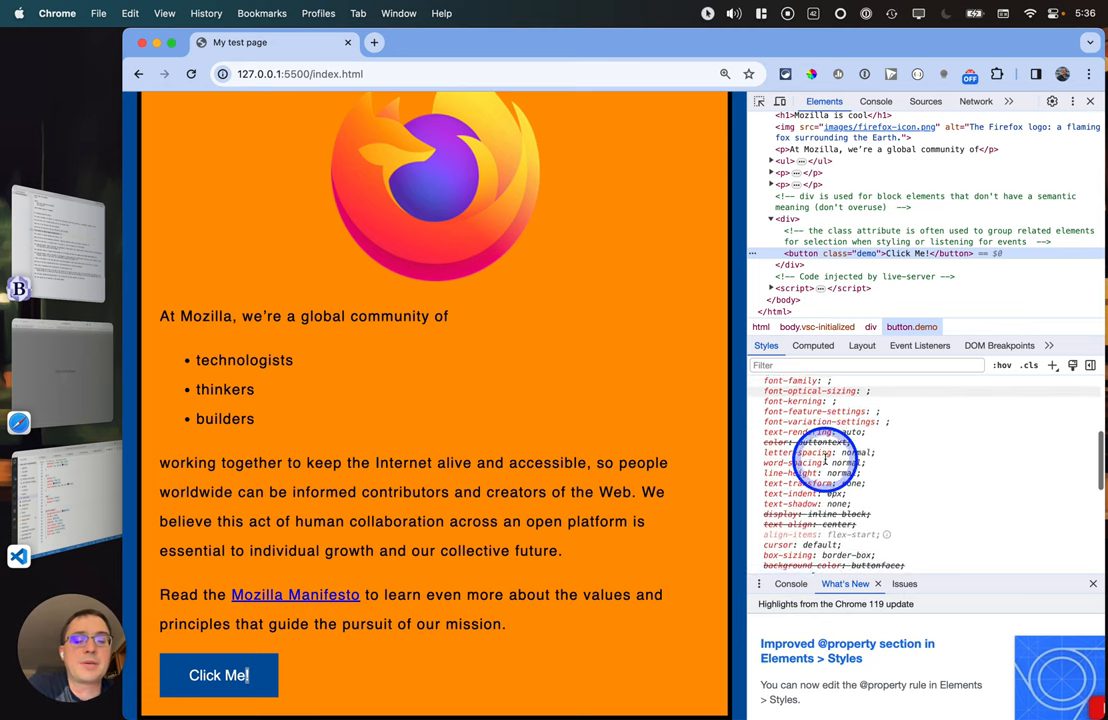
pyautogui.scroll(-3)
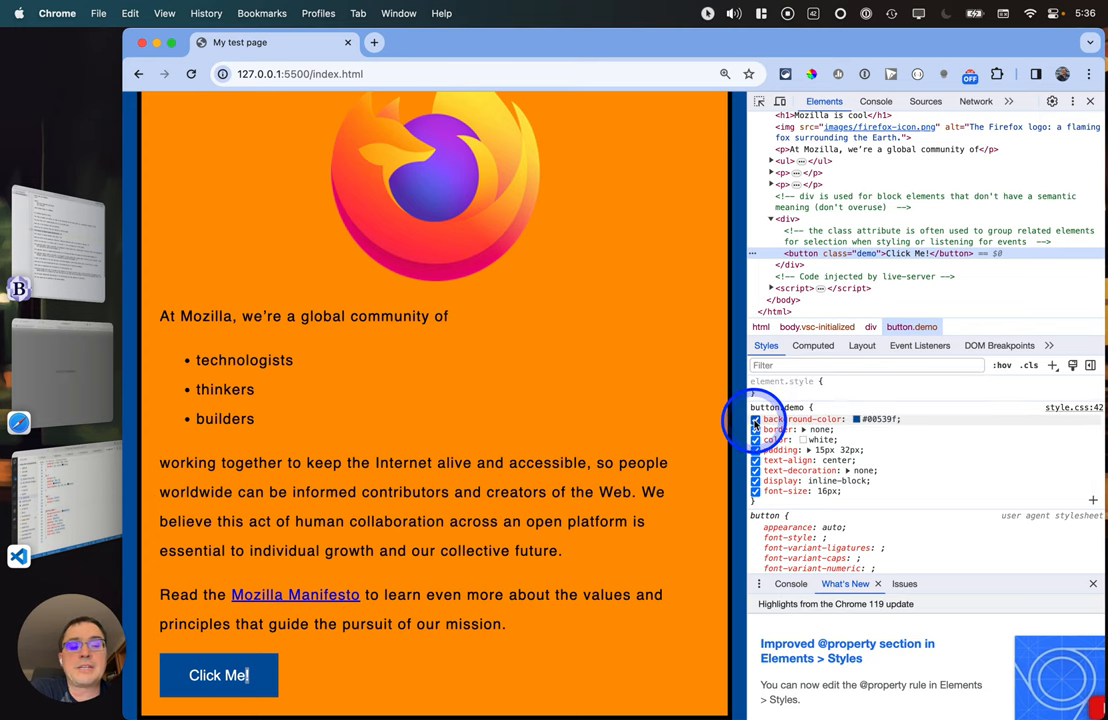
# Step: Toggle button.demo's background-color off and on, then edit its color and text-align values
pyautogui.click(755, 419)
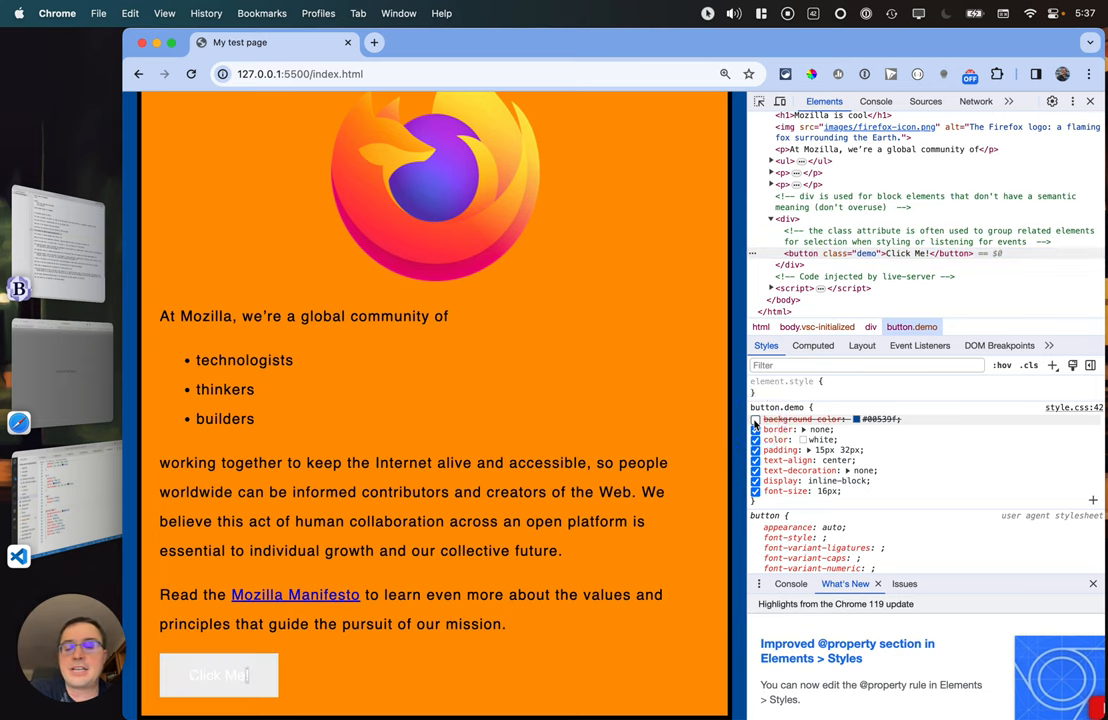
pyautogui.click(755, 419)
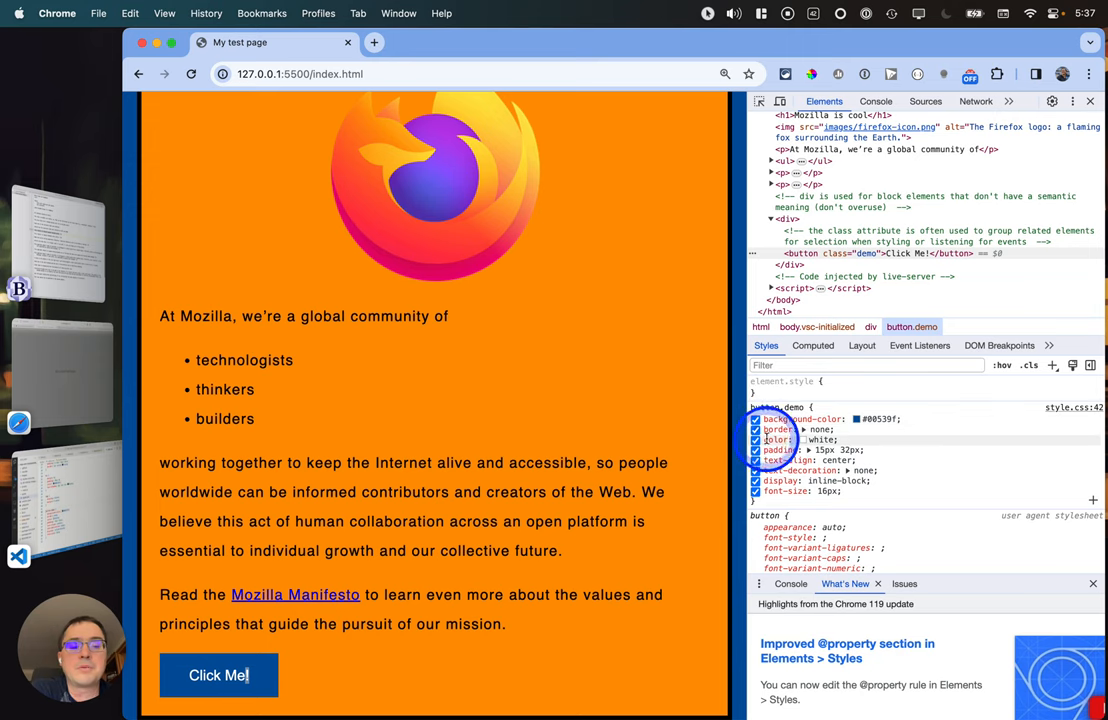
pyautogui.click(758, 440)
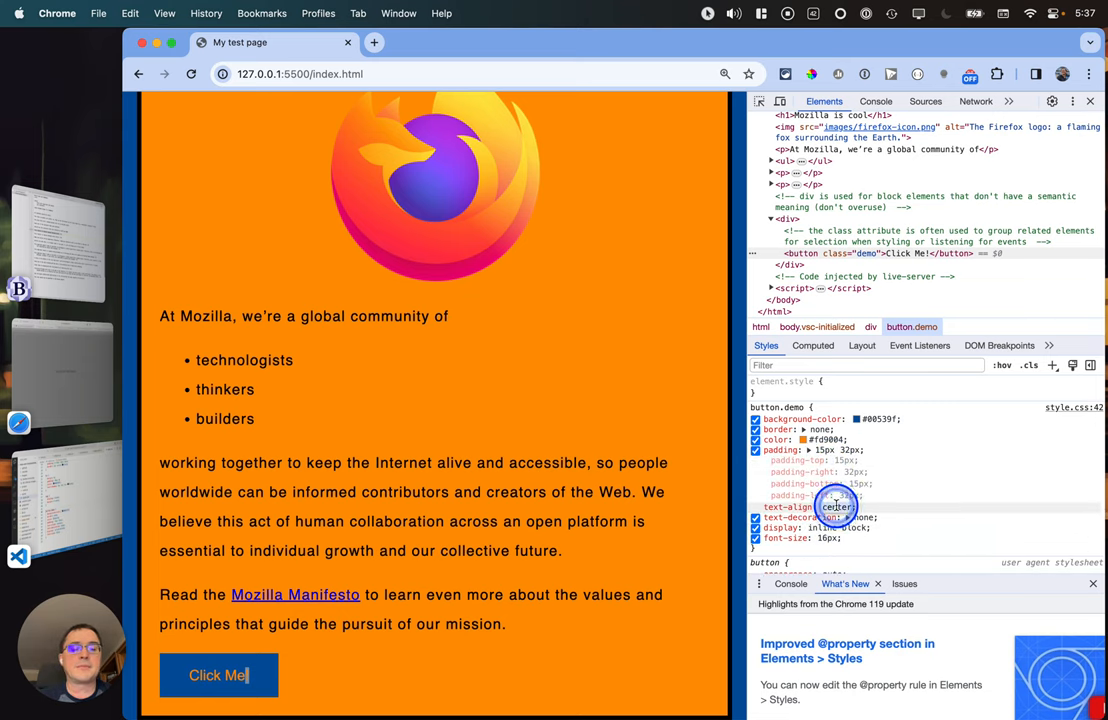
pyautogui.click(836, 506)
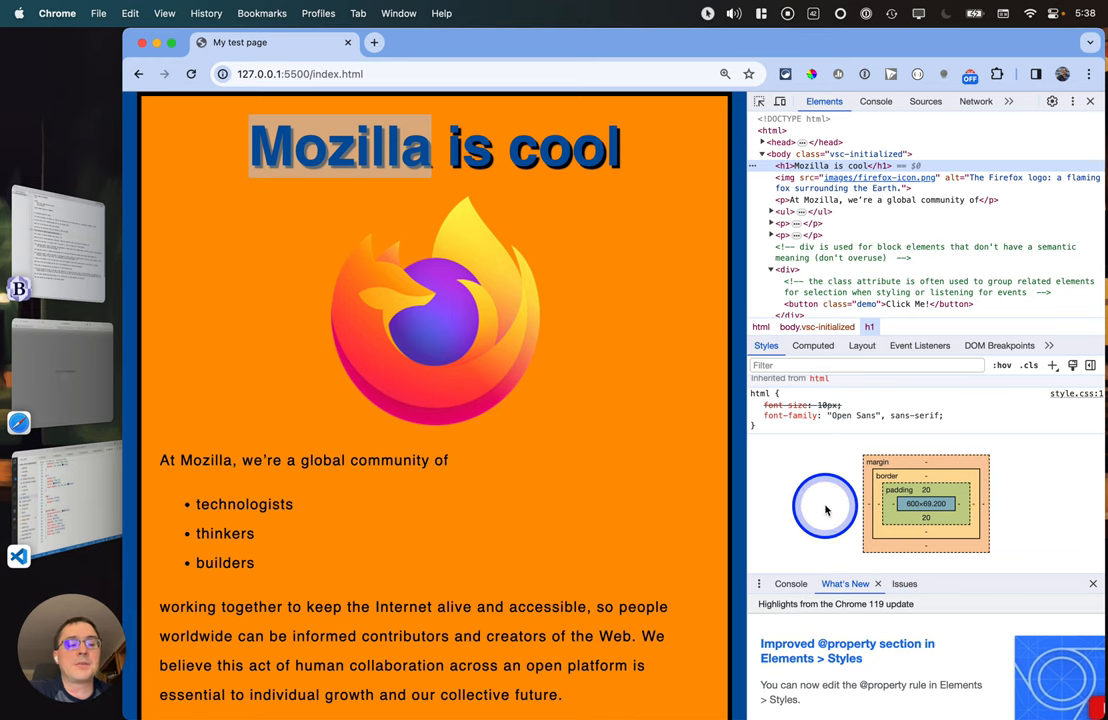
pyautogui.moveTo(800, 498)
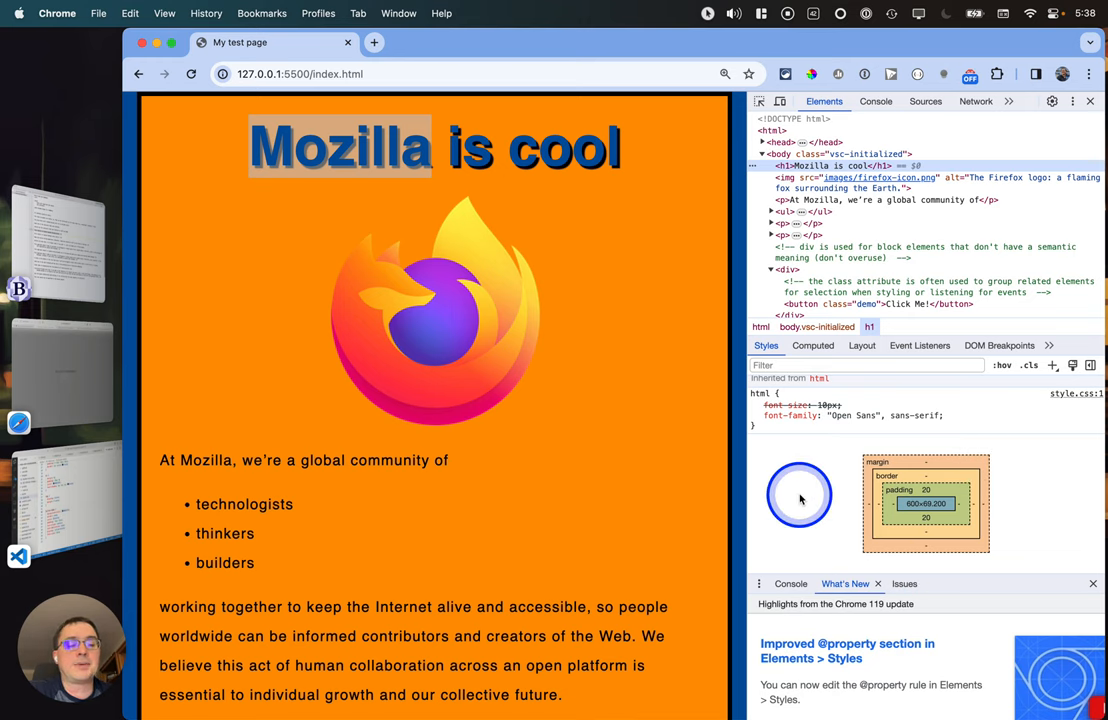